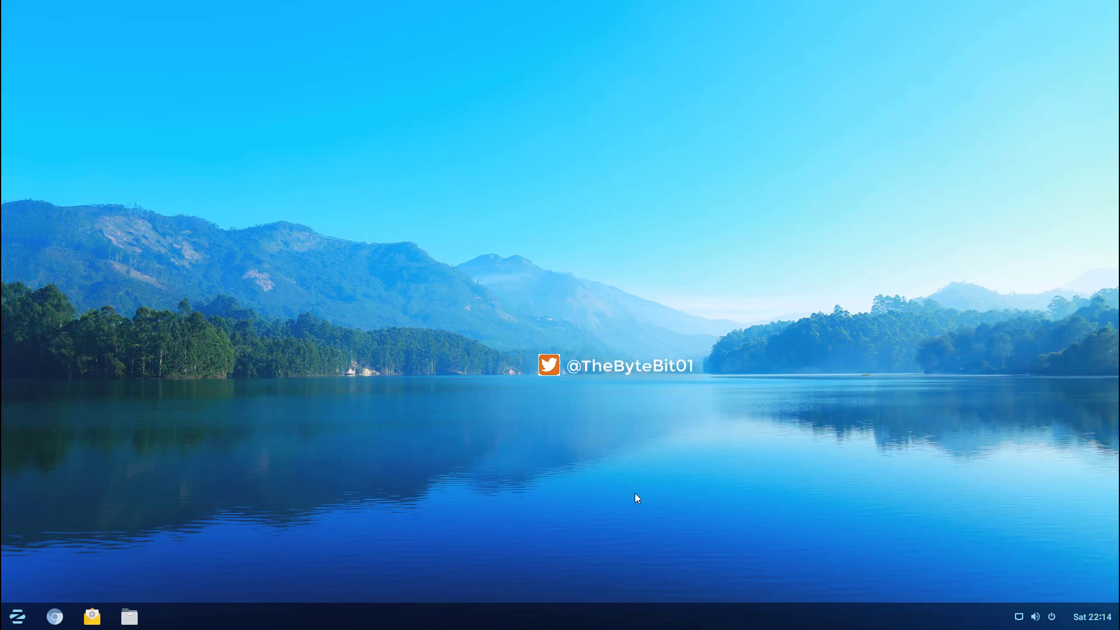
{"action": "mouse_move", "coordinate": [368, 371]}
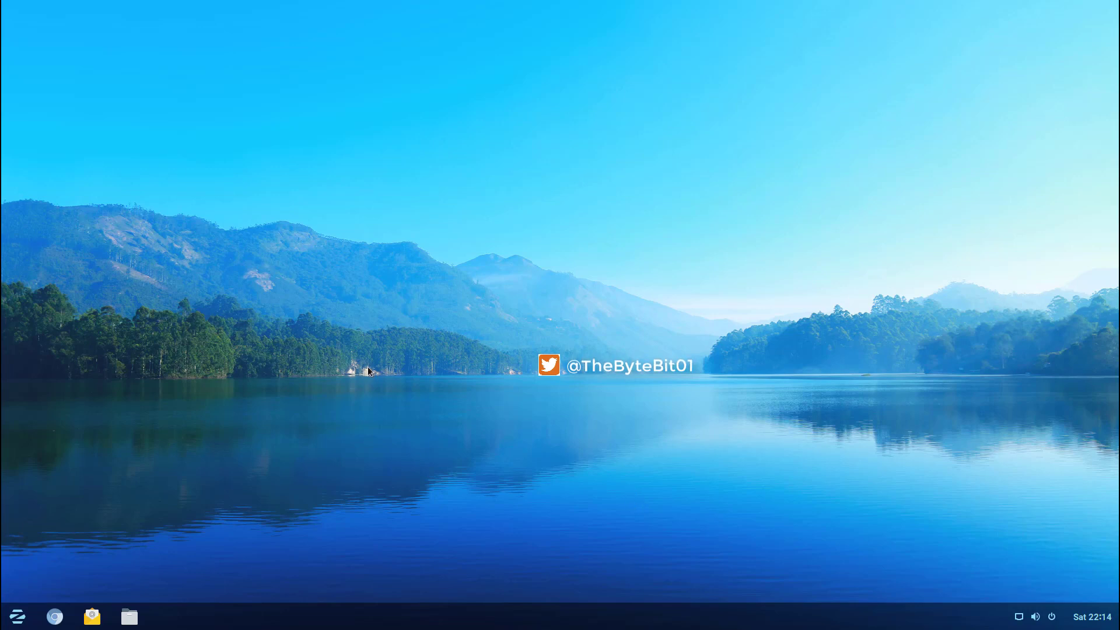
{"action": "mouse_move", "coordinate": [374, 366]}
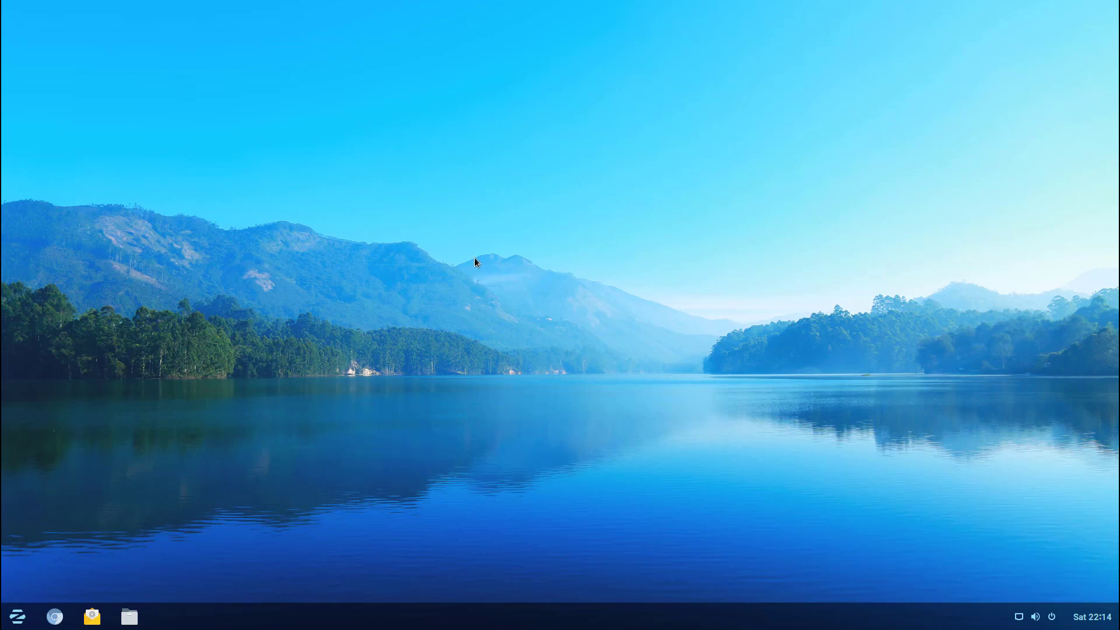
{"action": "mouse_move", "coordinate": [564, 507]}
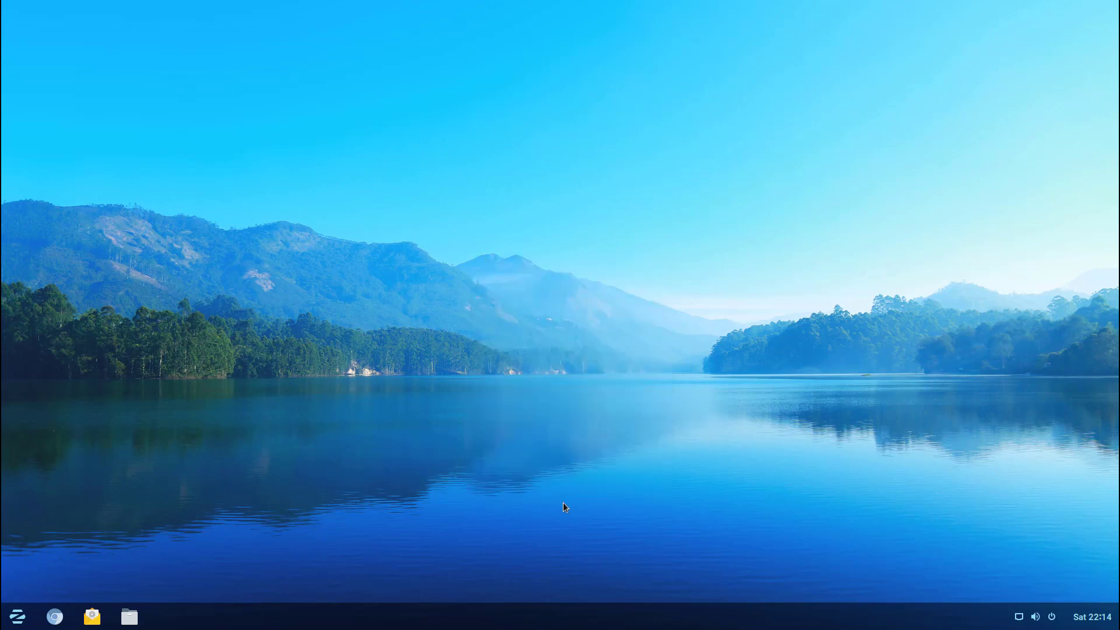
Open a centred Terminal and run cat /etc/os-release, showing Zorin OS 12.2
{"action": "left_click", "coordinate": [166, 617]}
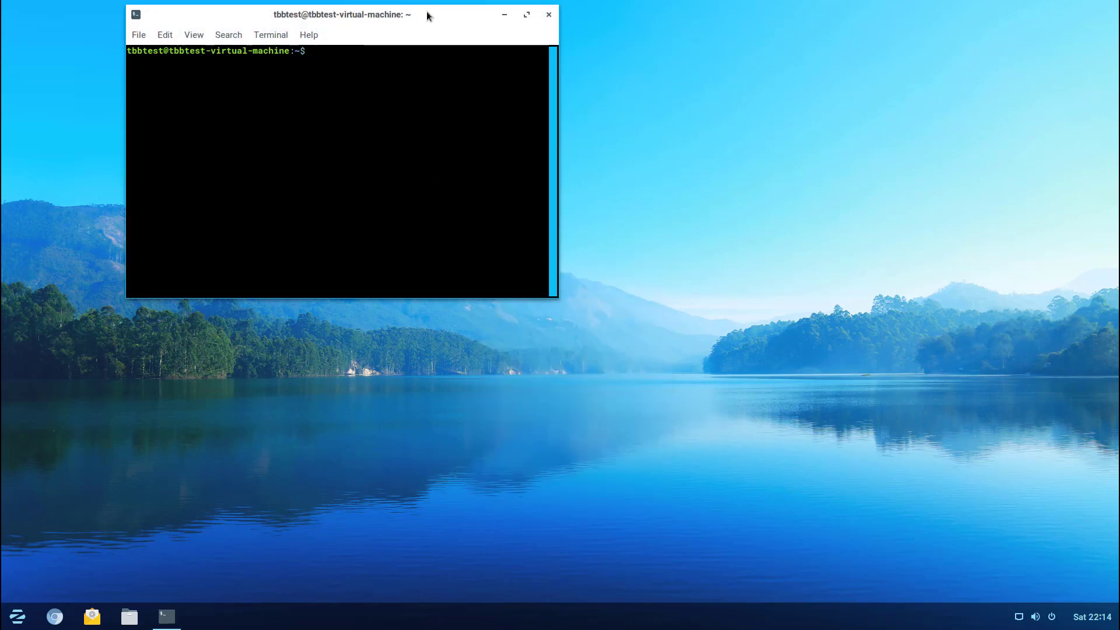
{"action": "left_click_drag", "start_coordinate": [343, 14], "coordinate": [542, 137]}
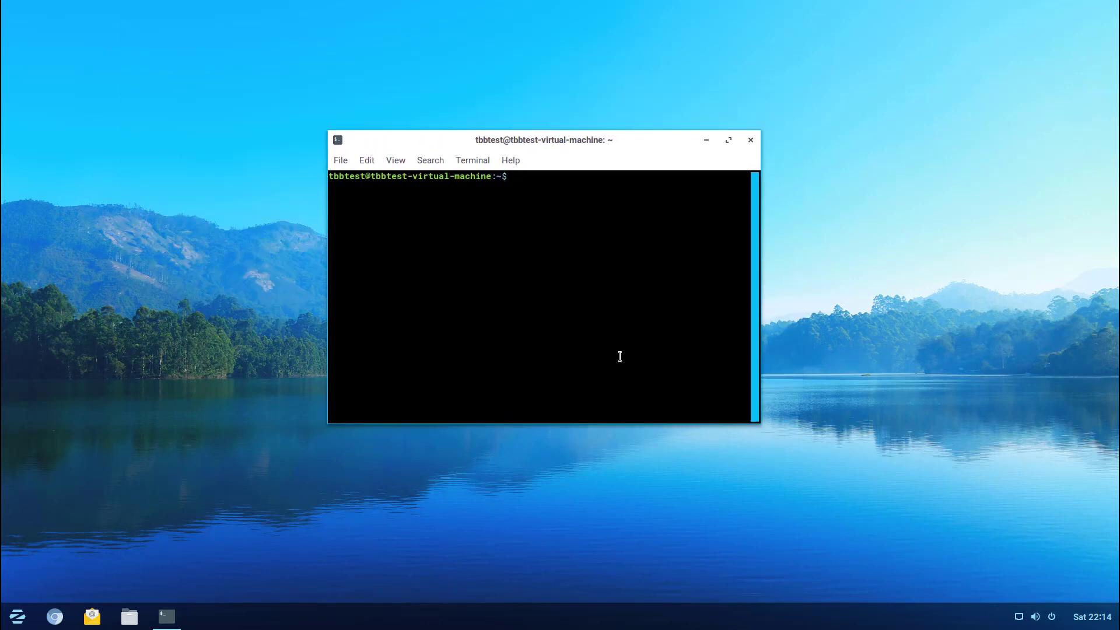
{"action": "type", "text": "cat /"}
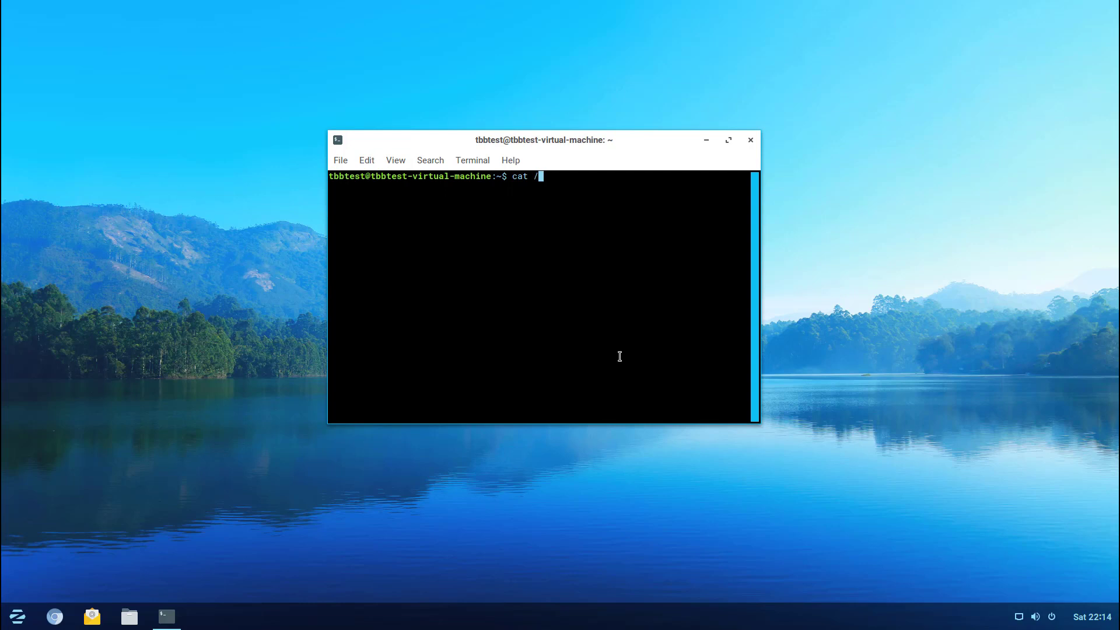
{"action": "type", "text": "etc/os-release"}
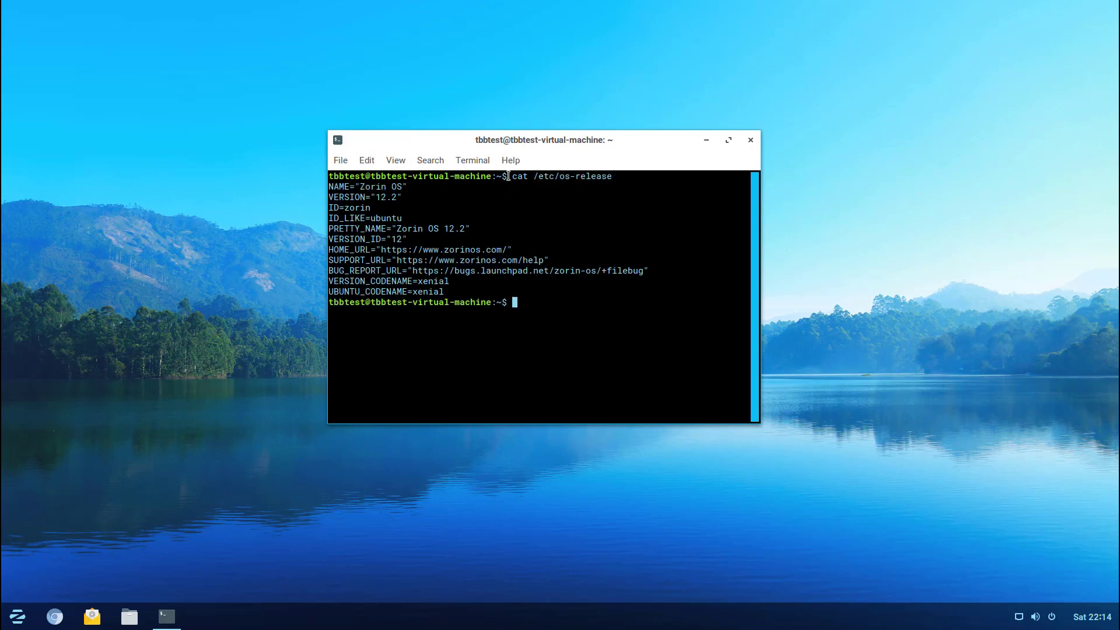
{"action": "double_click", "coordinate": [519, 176]}
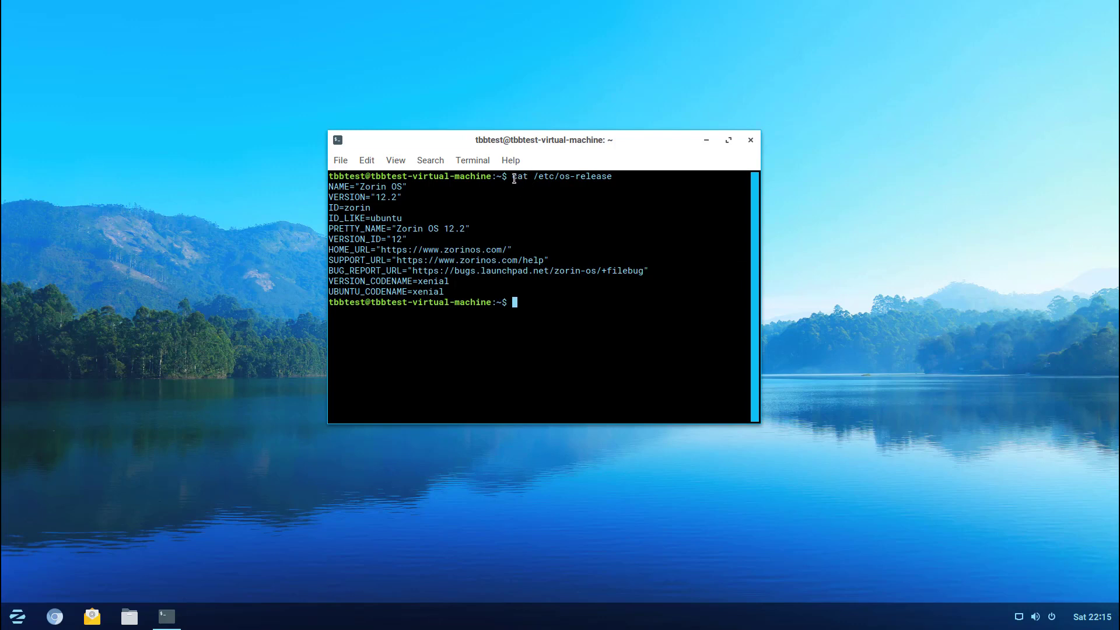
{"action": "mouse_move", "coordinate": [534, 176]}
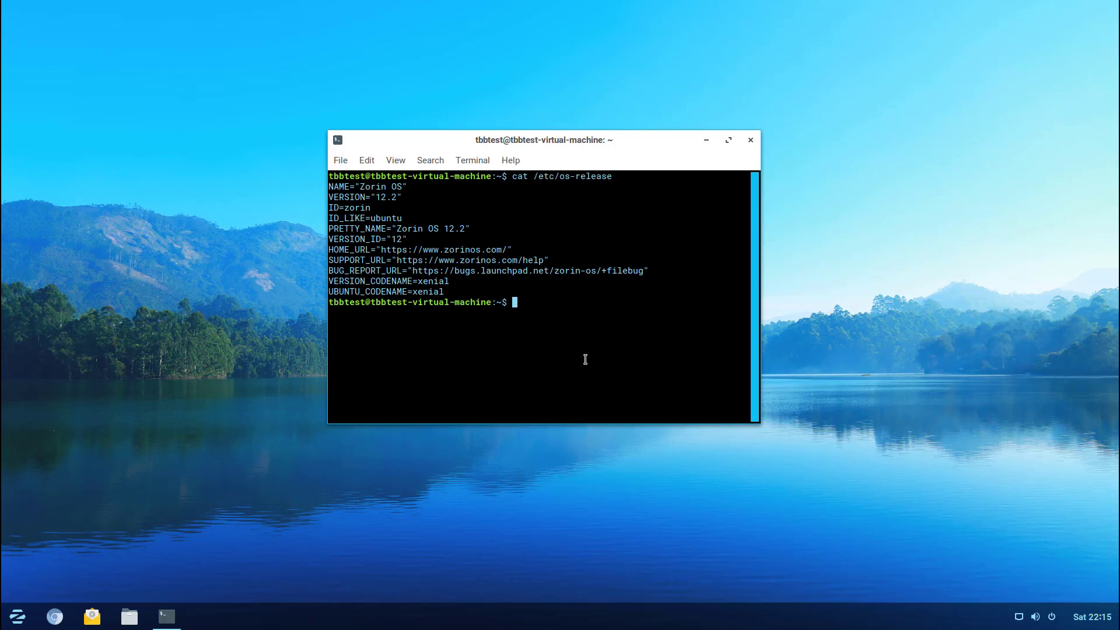
{"action": "mouse_move", "coordinate": [584, 357]}
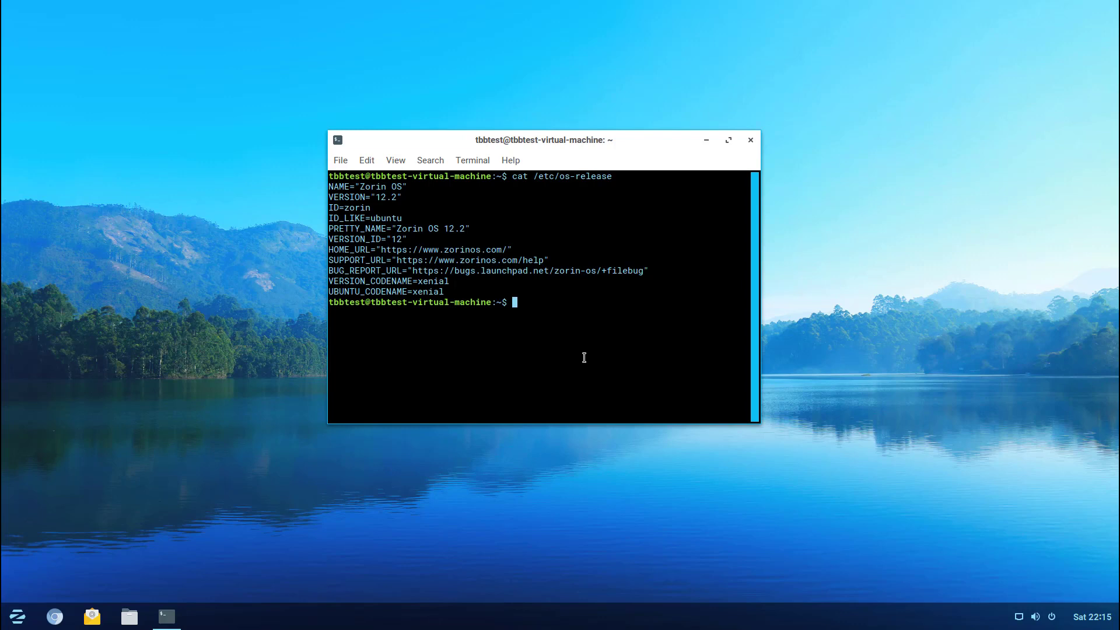
{"action": "mouse_move", "coordinate": [586, 353]}
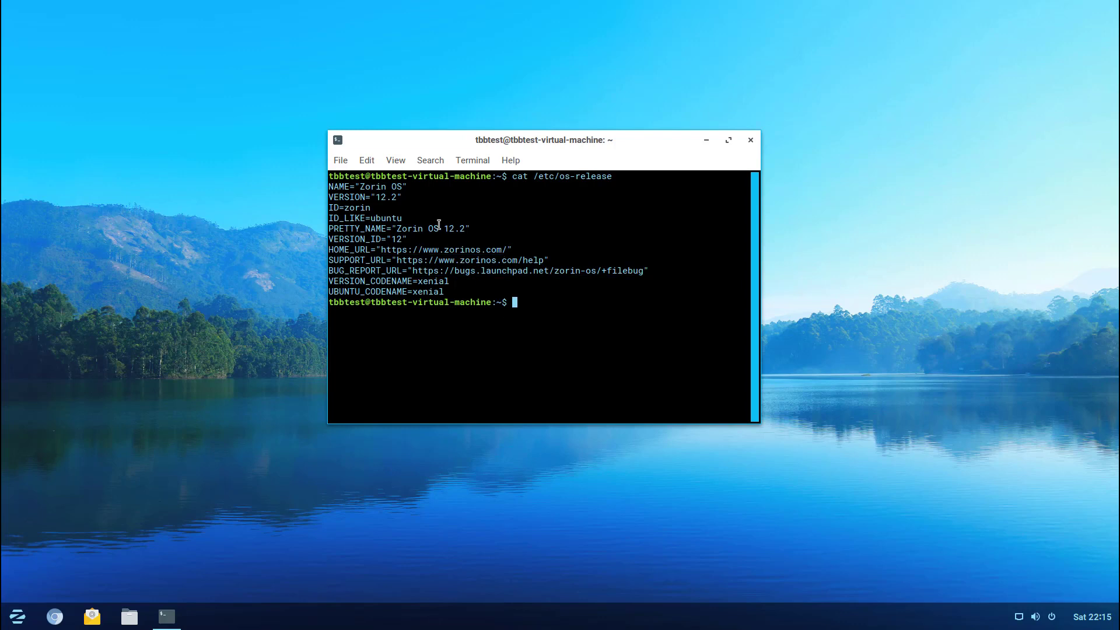
{"action": "mouse_move", "coordinate": [351, 198]}
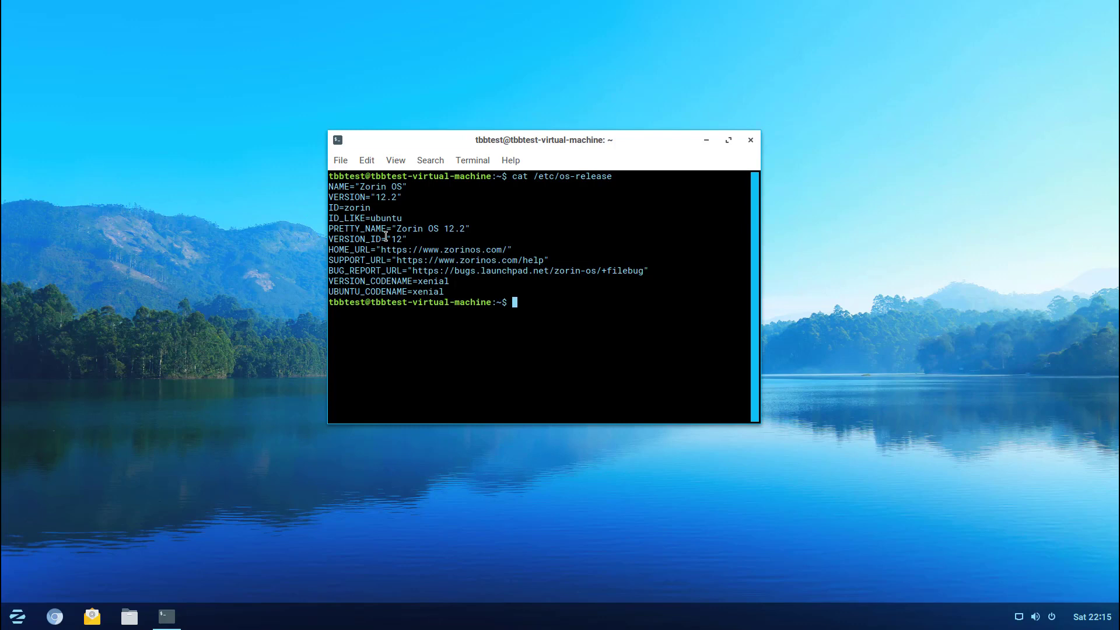
{"action": "mouse_move", "coordinate": [458, 250]}
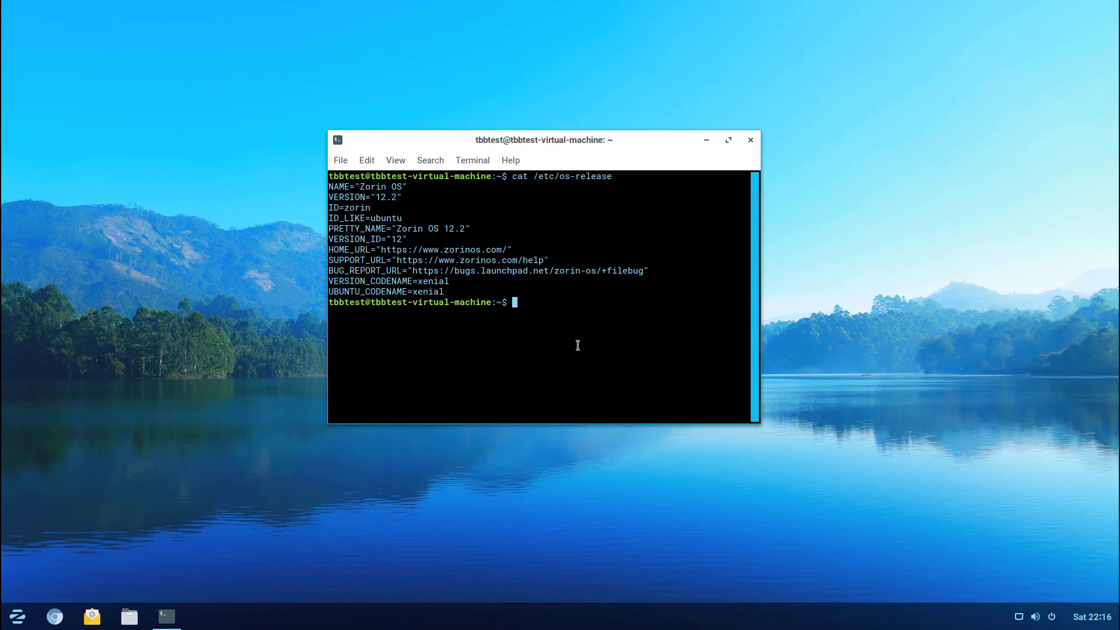
{"action": "mouse_move", "coordinate": [599, 382]}
{"action": "type", "text": "gnome-shell --version"}
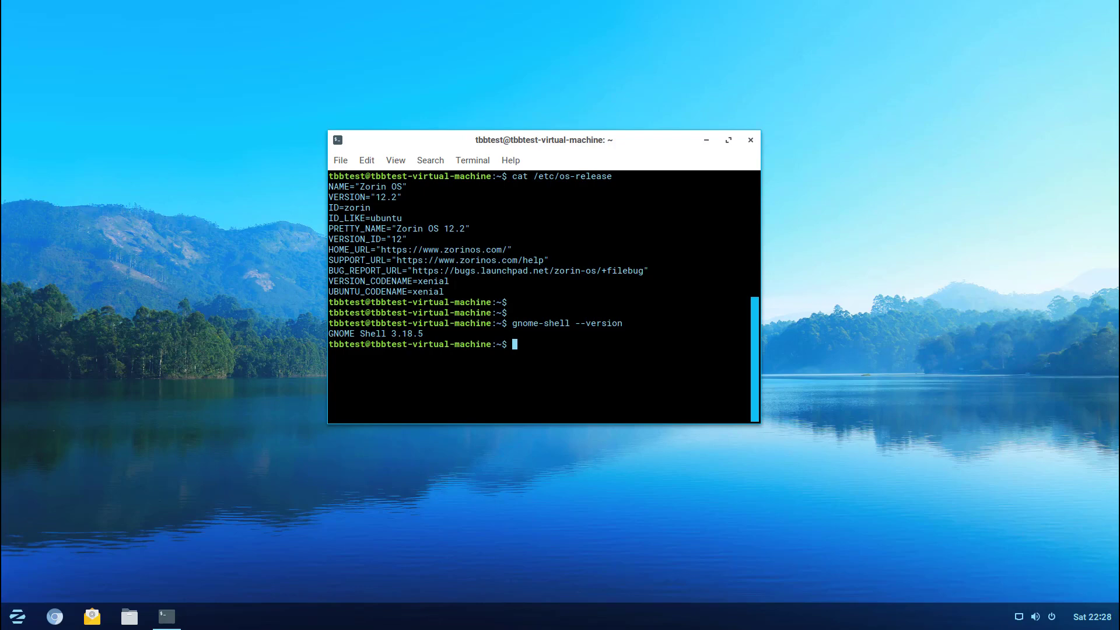
{"action": "mouse_move", "coordinate": [713, 553]}
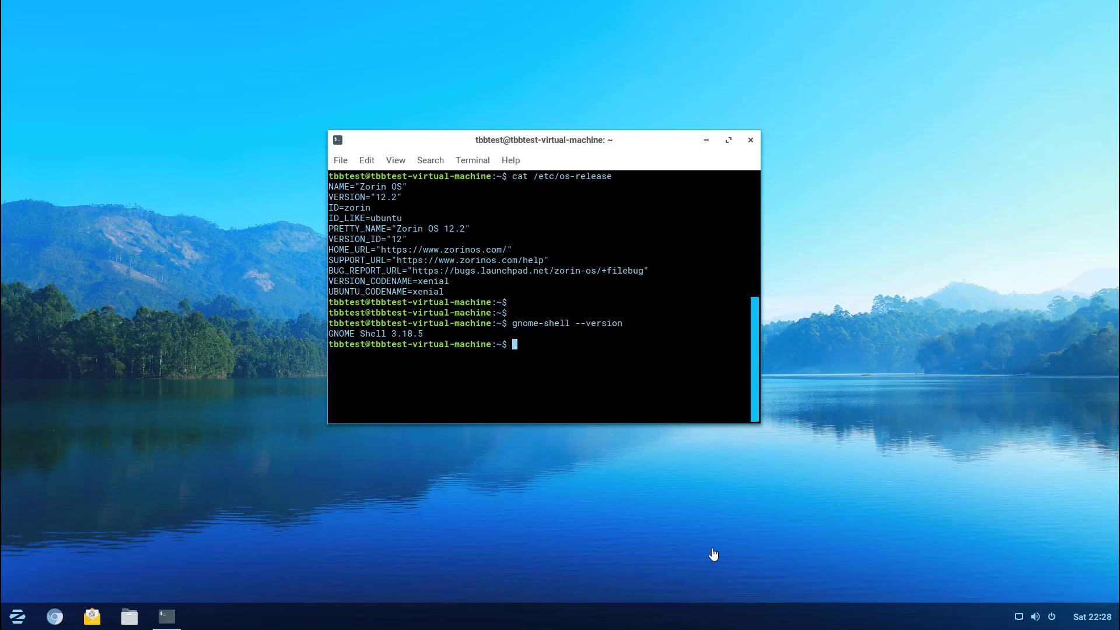
{"action": "mouse_move", "coordinate": [598, 422]}
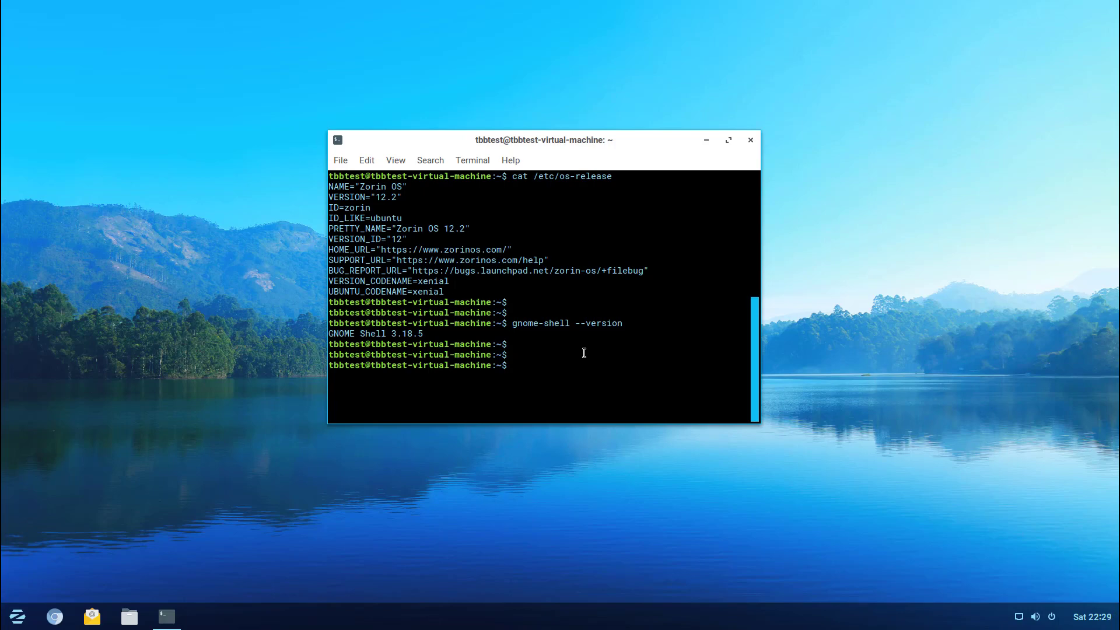
Check the kernel with uname, reporting Linux 4.10.0-33-generic after a mistyped attempt
{"action": "type", "text": "uname - snr"}
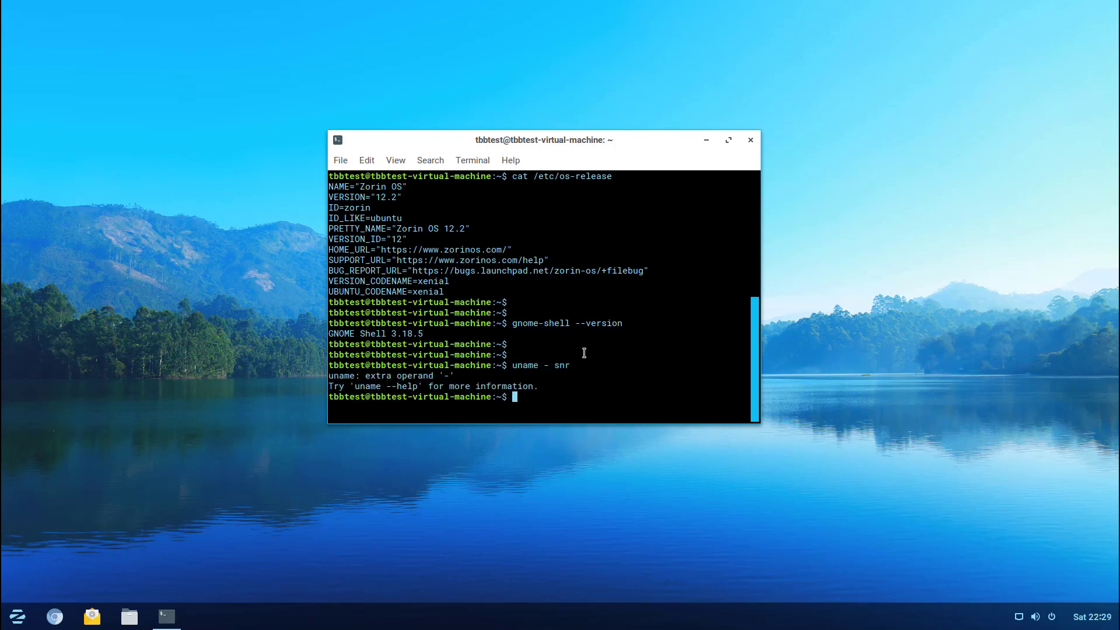
{"action": "type", "text": "un"}
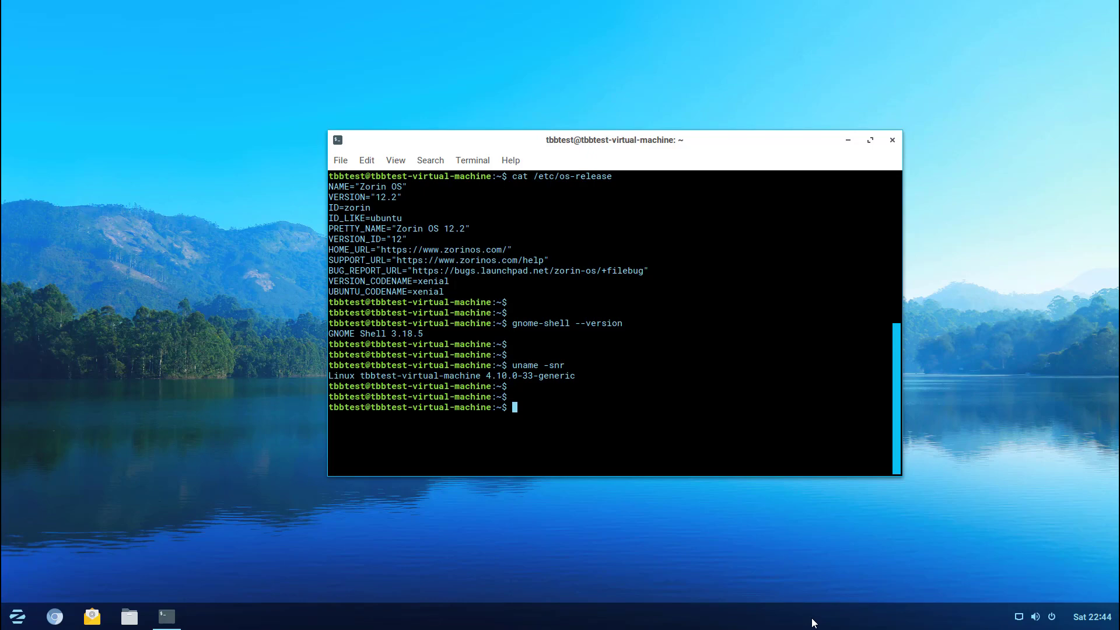
{"action": "mouse_move", "coordinate": [859, 156]}
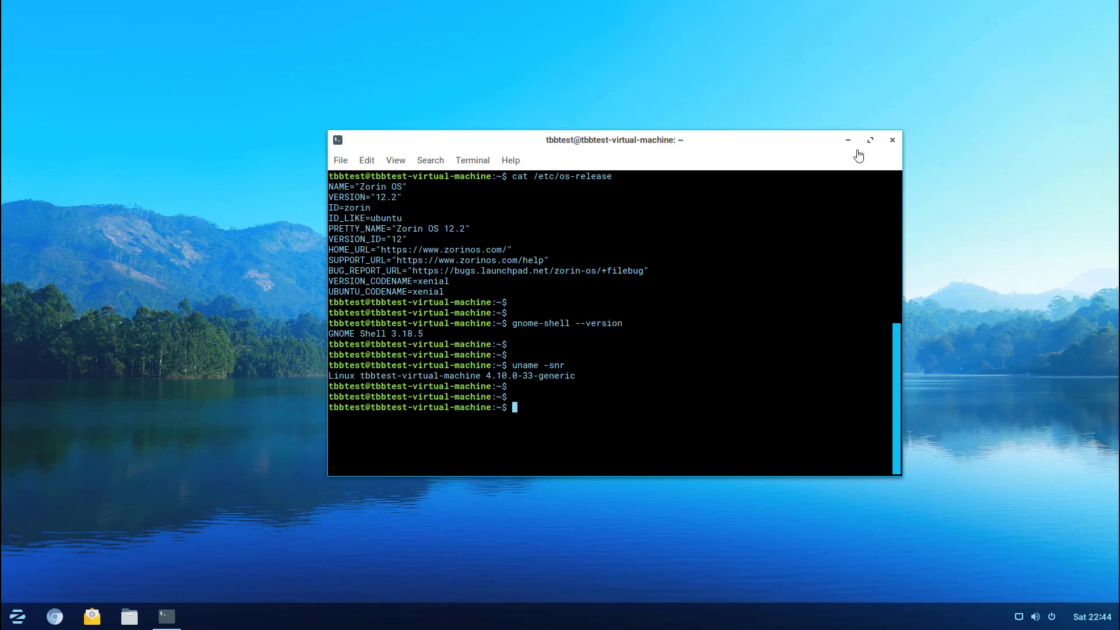
Close the Terminal window, leaving the empty Zorin OS desktop
{"action": "left_click", "coordinate": [891, 140]}
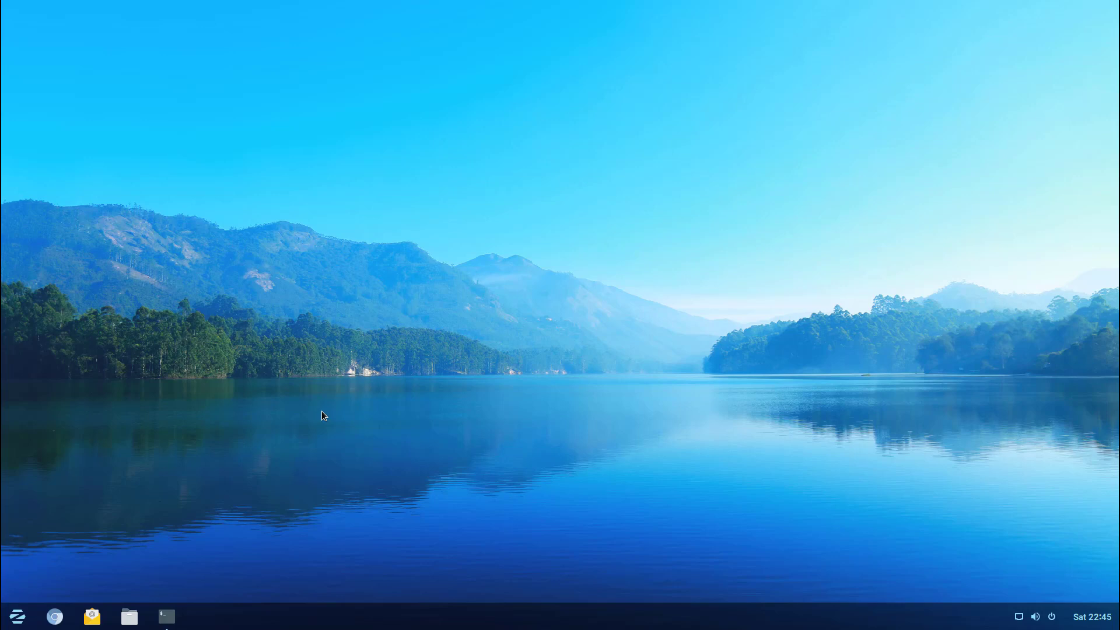
Launch Files from the taskbar, showing the Home folder with Desktop, Documents and Downloads
{"action": "left_click", "coordinate": [129, 617]}
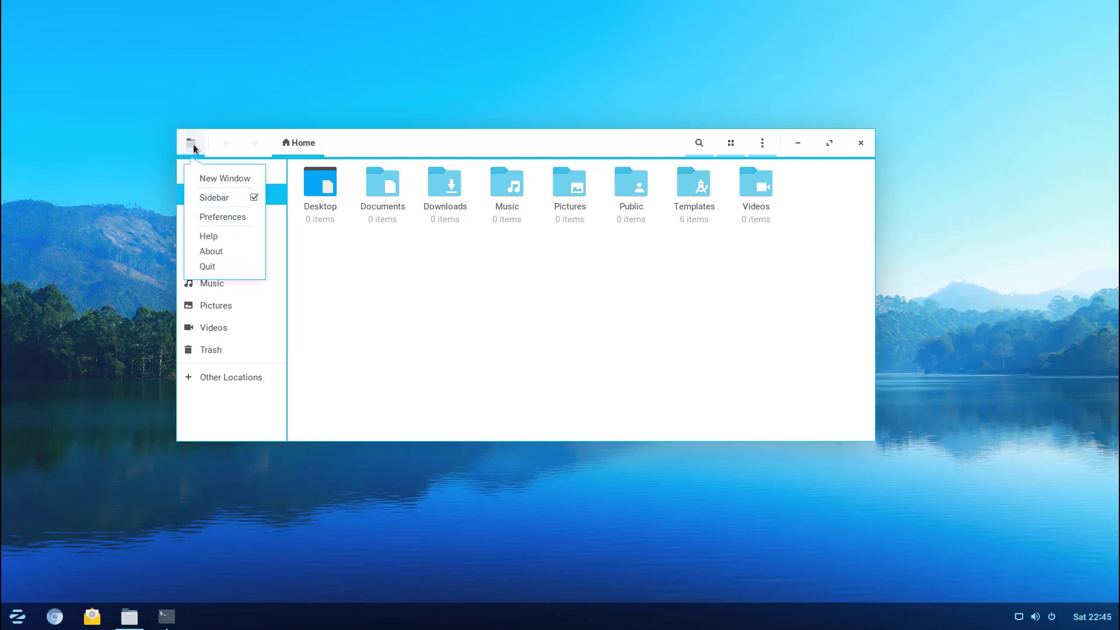
{"action": "mouse_move", "coordinate": [229, 216]}
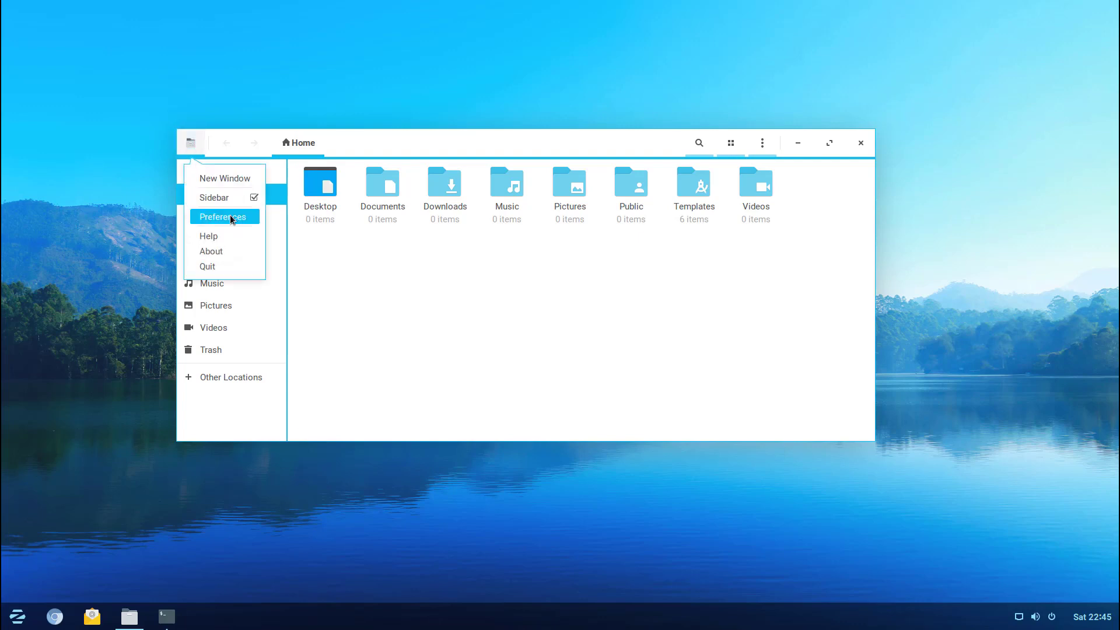
{"action": "mouse_move", "coordinate": [234, 266]}
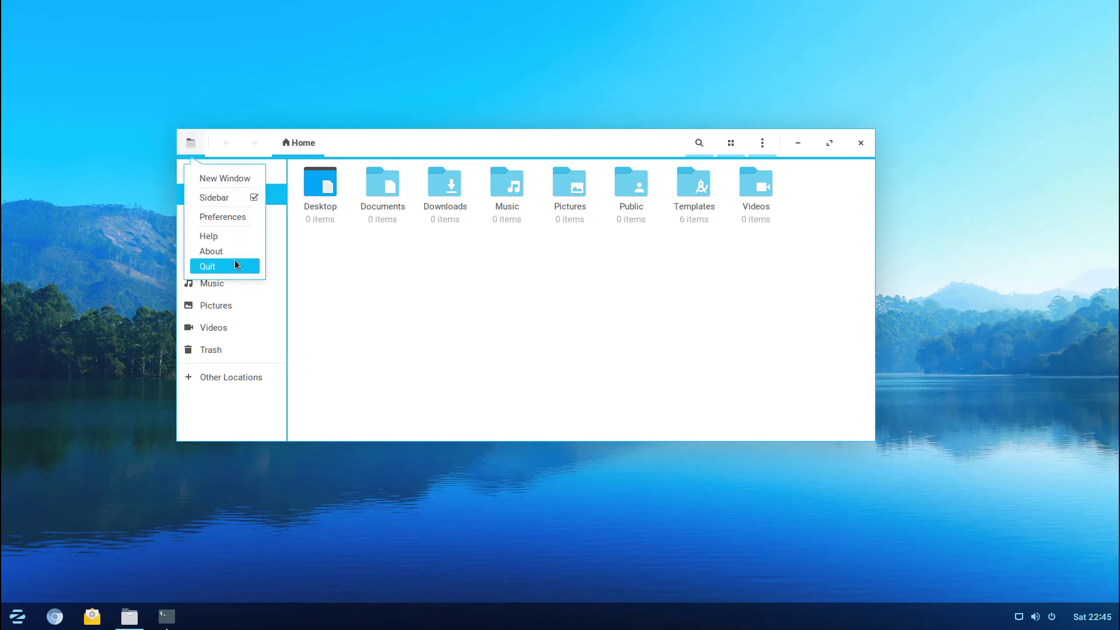
{"action": "left_click", "coordinate": [210, 251]}
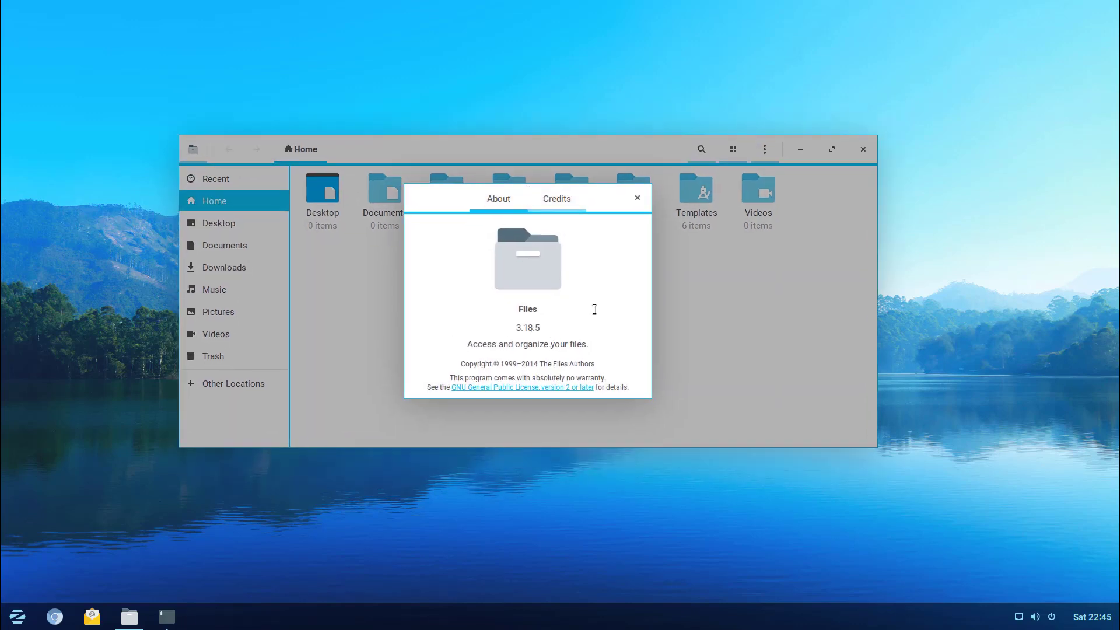
{"action": "double_click", "coordinate": [527, 309]}
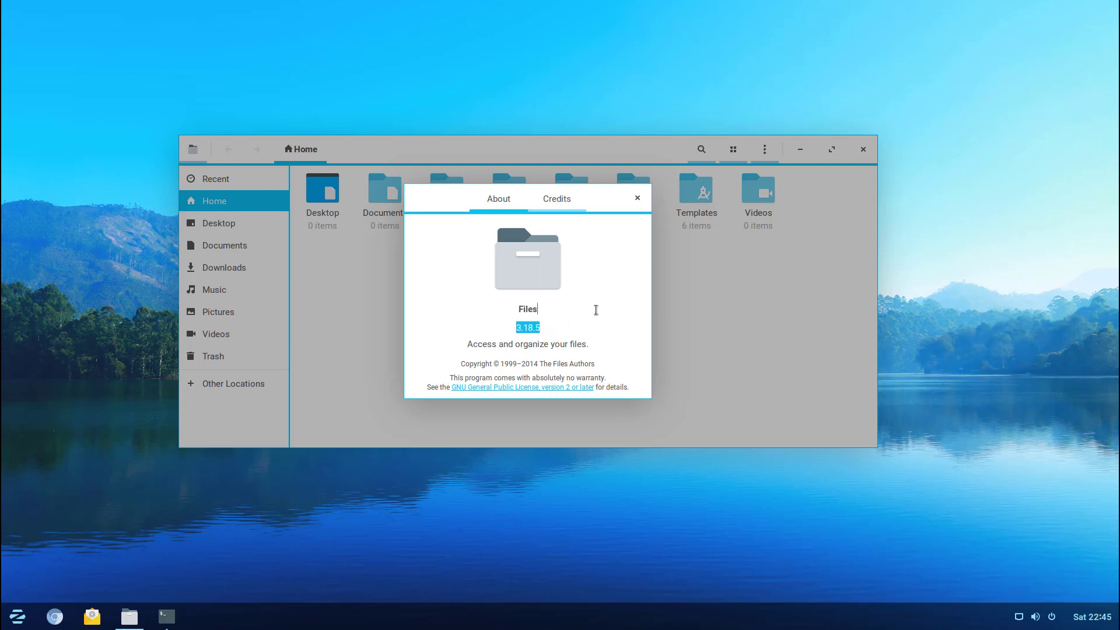
{"action": "mouse_move", "coordinate": [581, 355]}
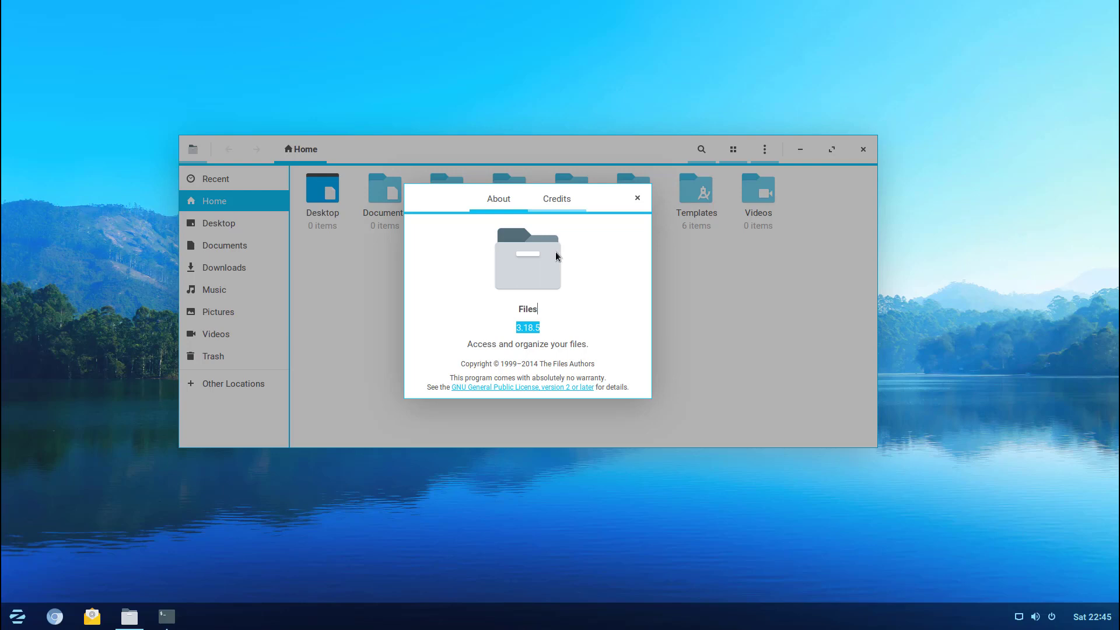
{"action": "left_click", "coordinate": [556, 198]}
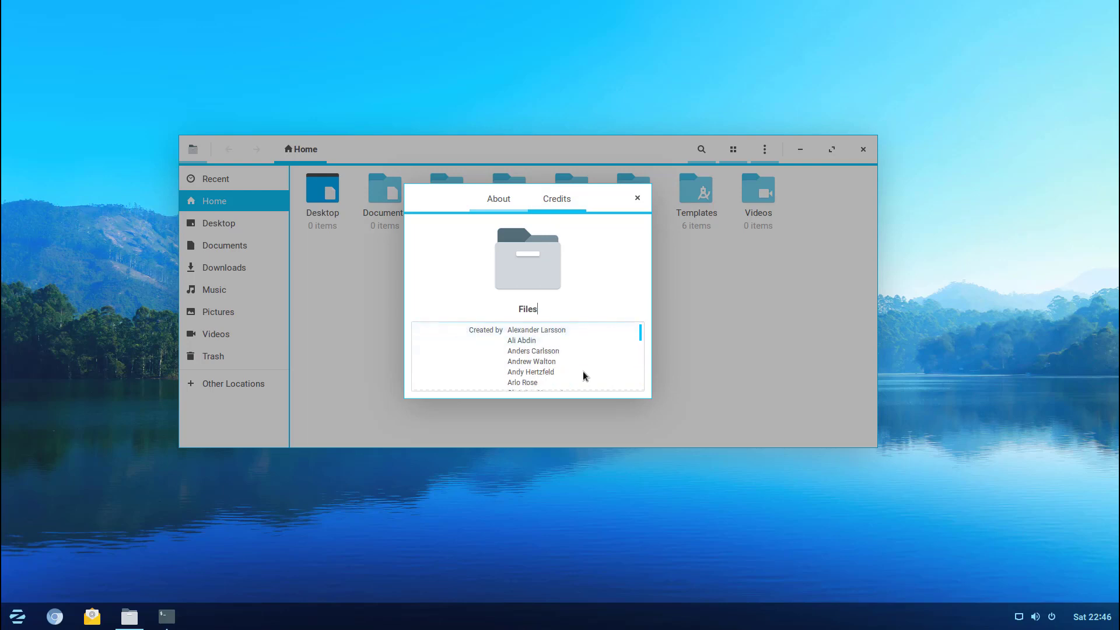
{"action": "left_click", "coordinate": [498, 198]}
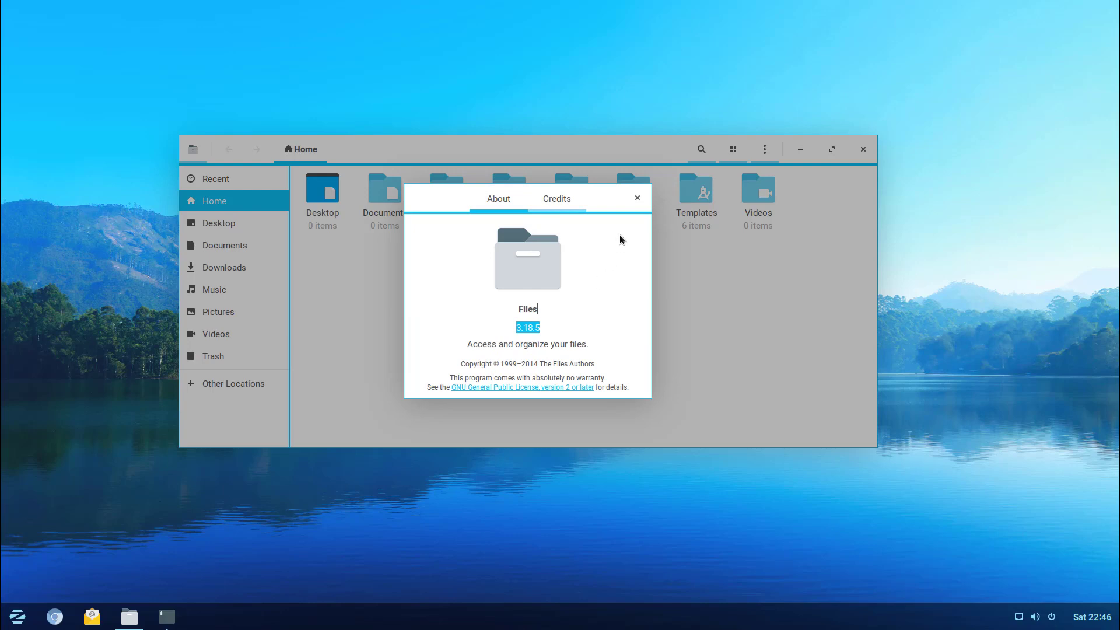
{"action": "left_click", "coordinate": [636, 198]}
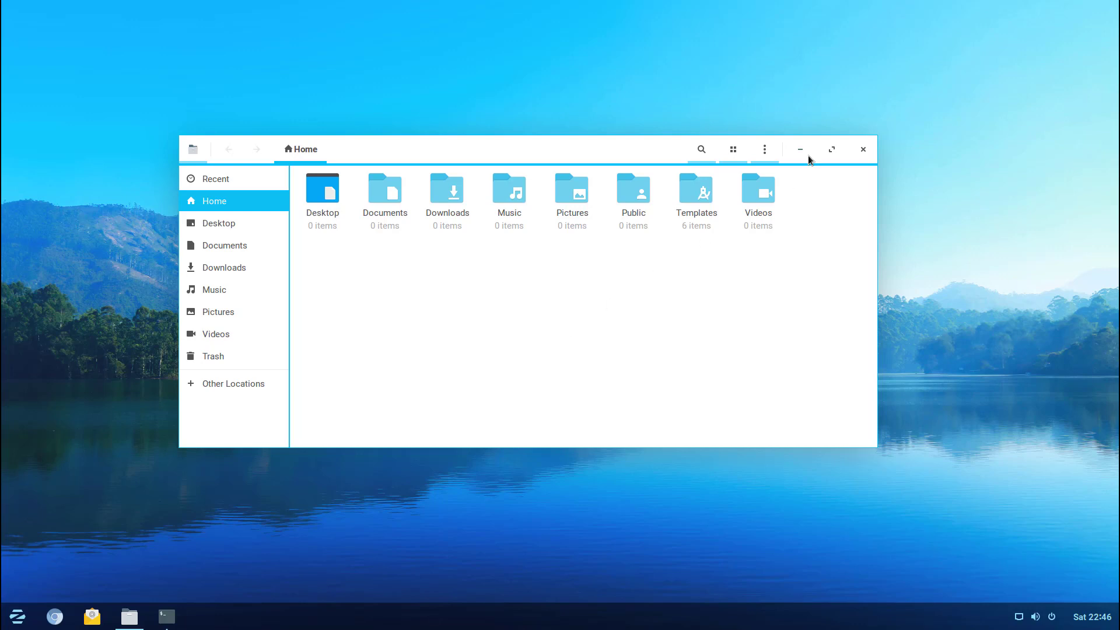
{"action": "left_click", "coordinate": [764, 149]}
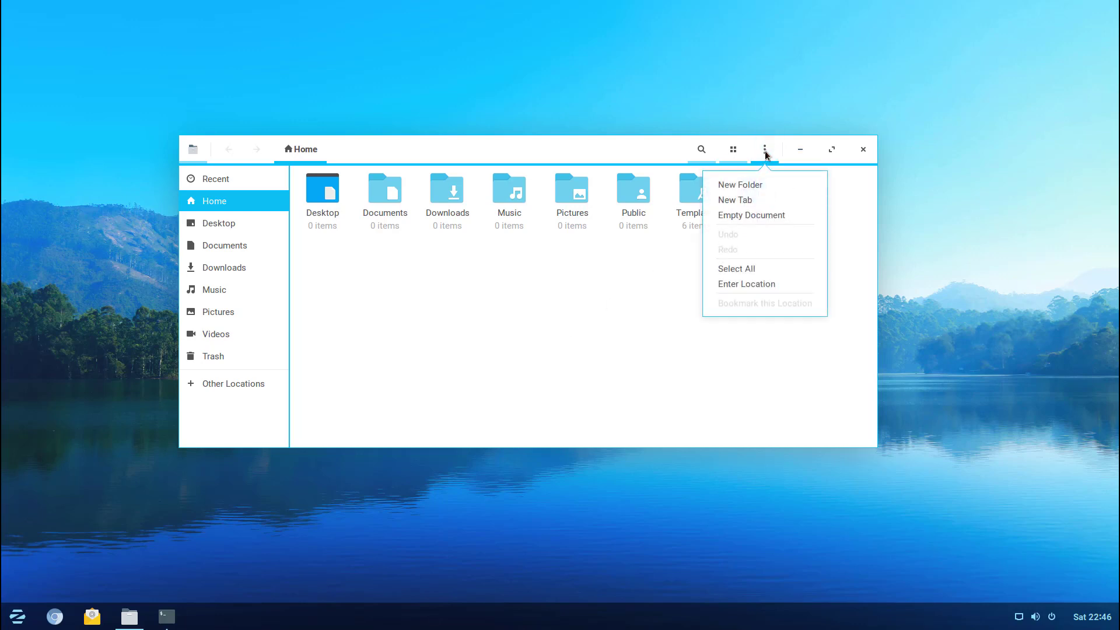
{"action": "mouse_move", "coordinate": [761, 178]}
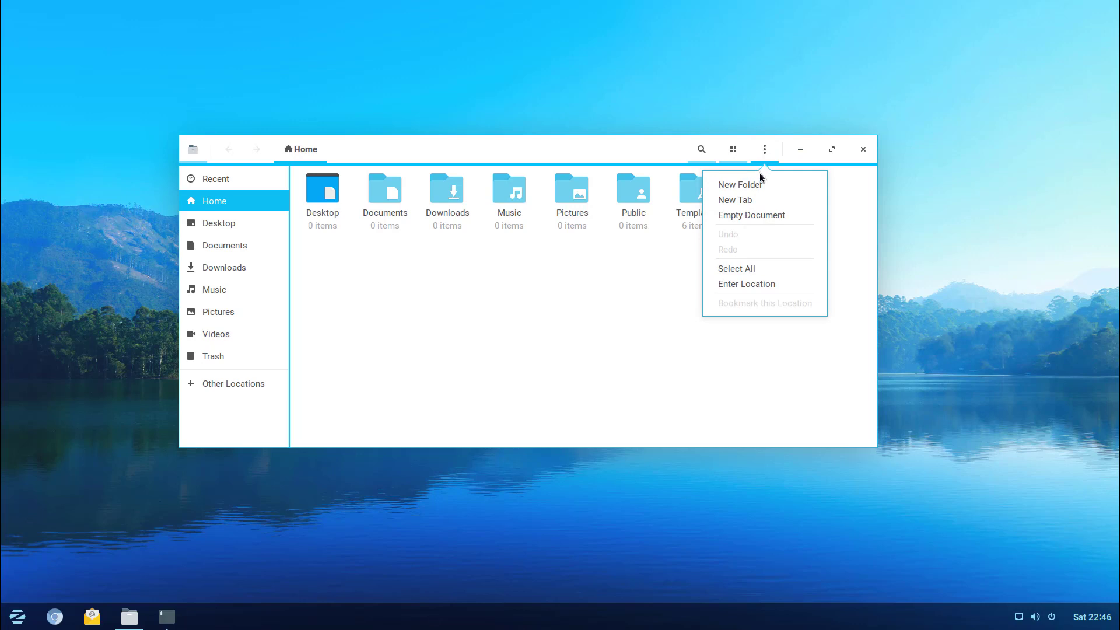
{"action": "mouse_move", "coordinate": [737, 268]}
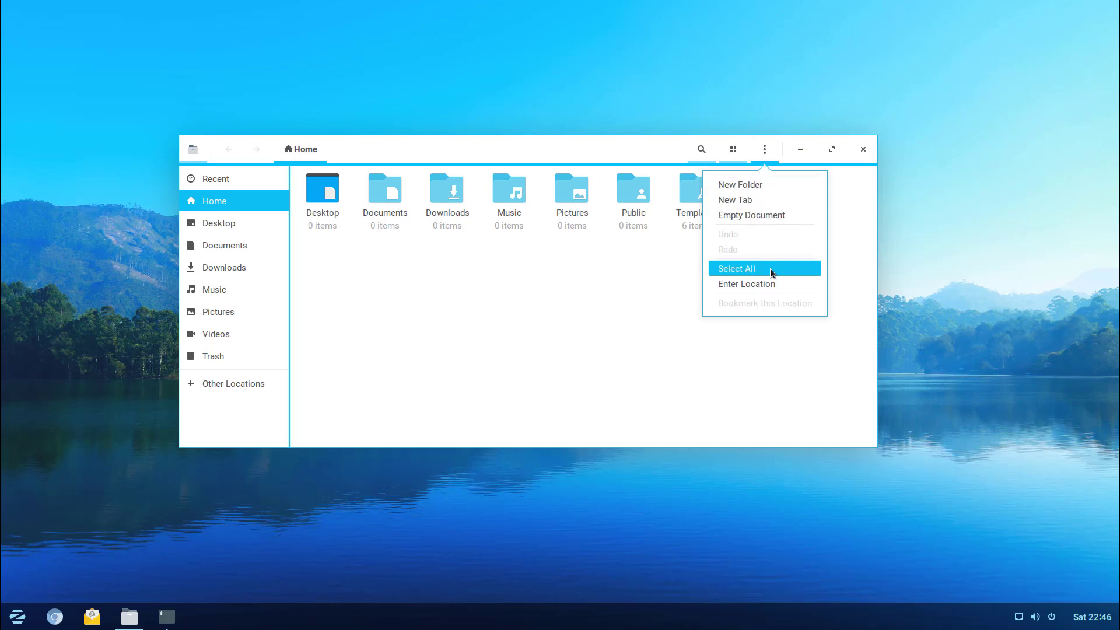
{"action": "left_click", "coordinate": [746, 283]}
{"action": "type", "text": "/home"}
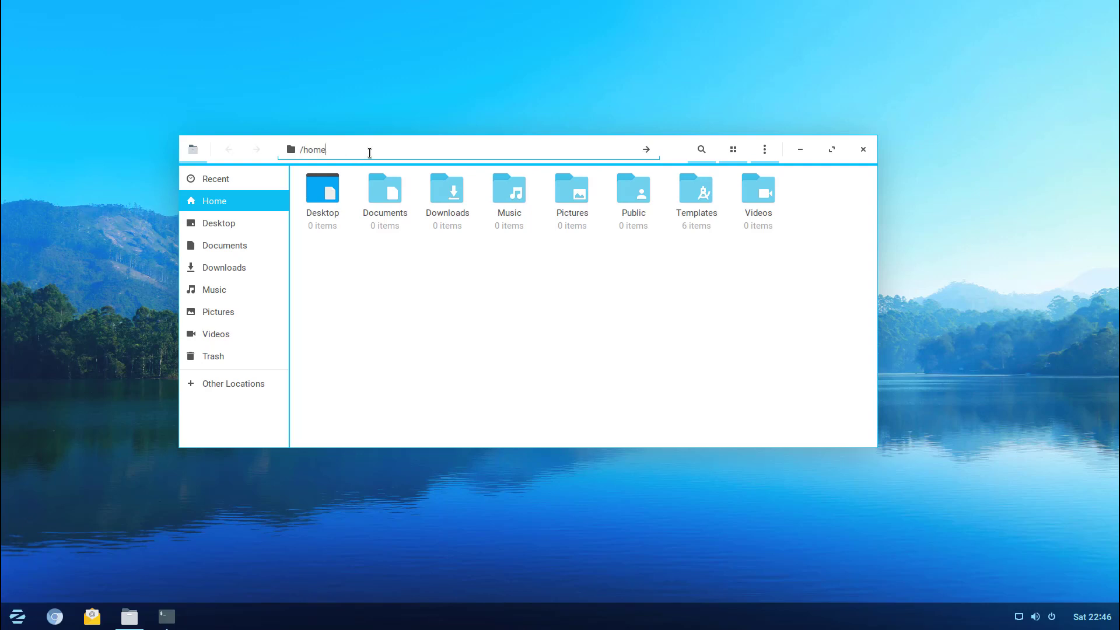
{"action": "key", "text": "Return"}
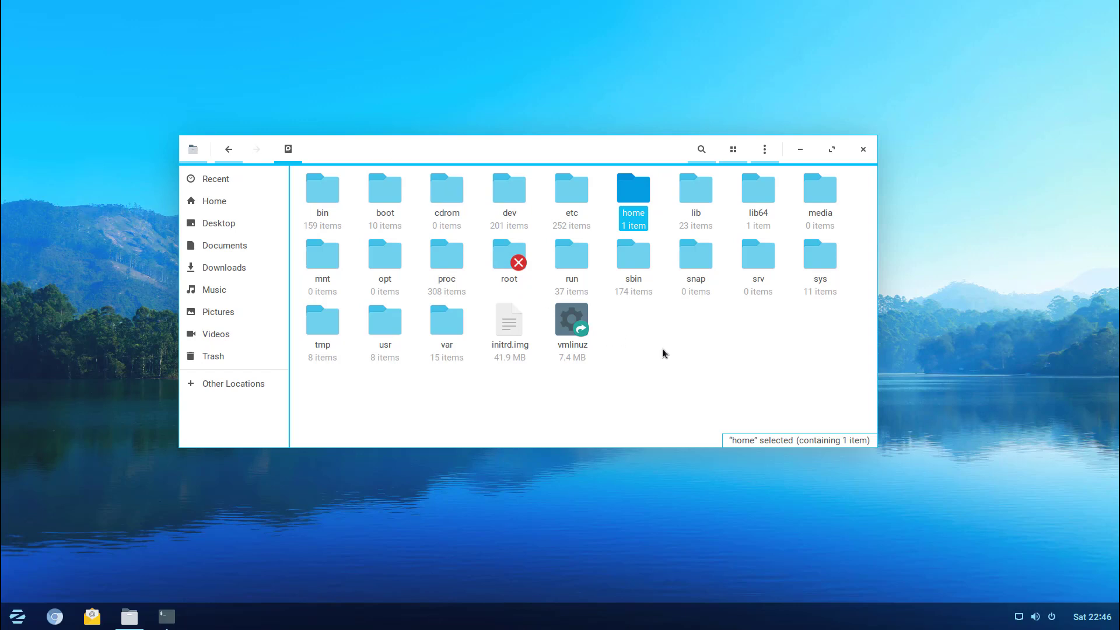
{"action": "left_click", "coordinate": [216, 178]}
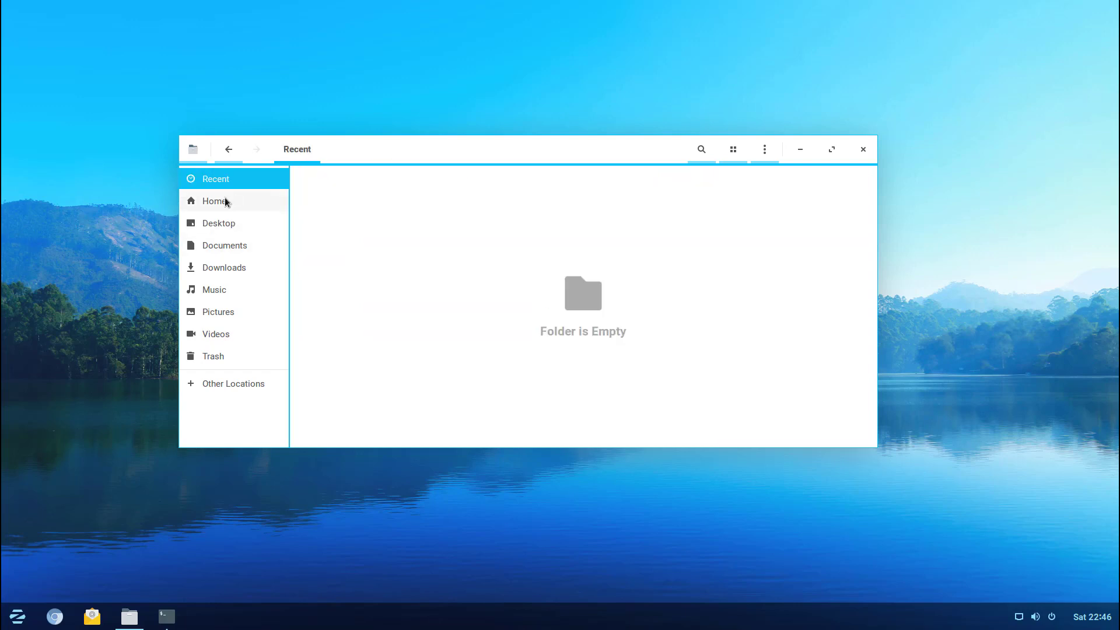
{"action": "left_click", "coordinate": [214, 201]}
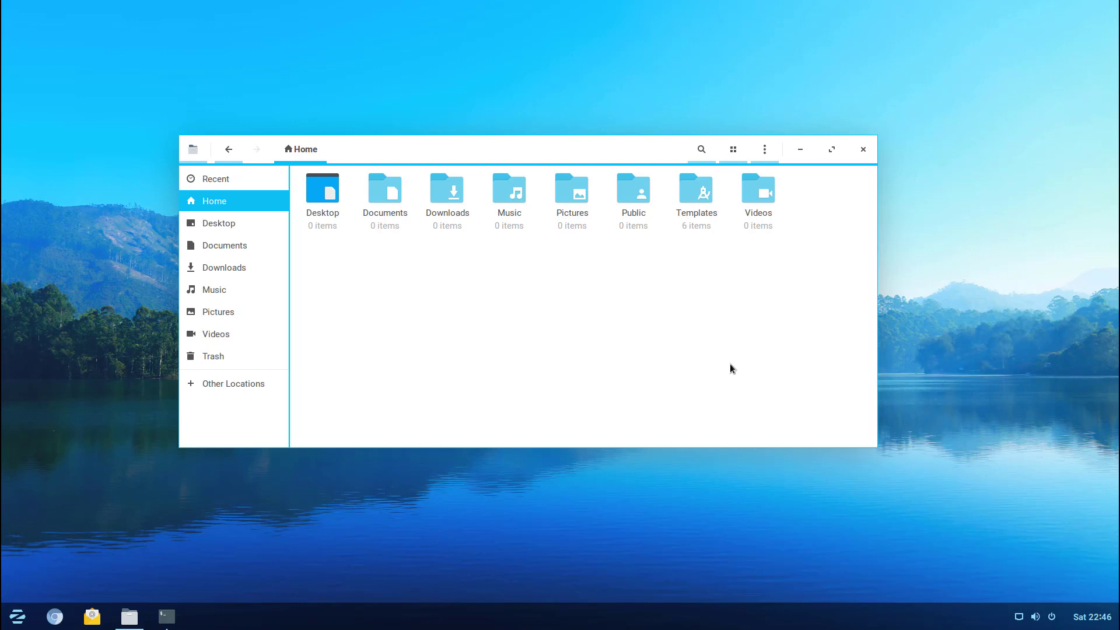
Switch the Home folder from icon view to list view with Size and Modified columns
{"action": "left_click", "coordinate": [732, 149]}
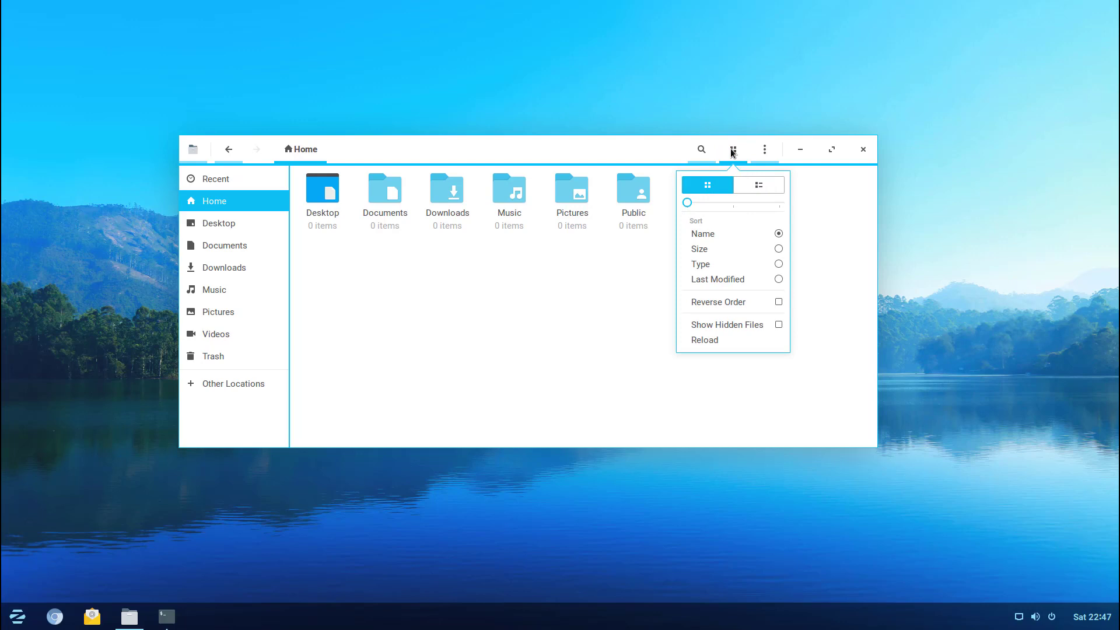
{"action": "left_click", "coordinate": [764, 150]}
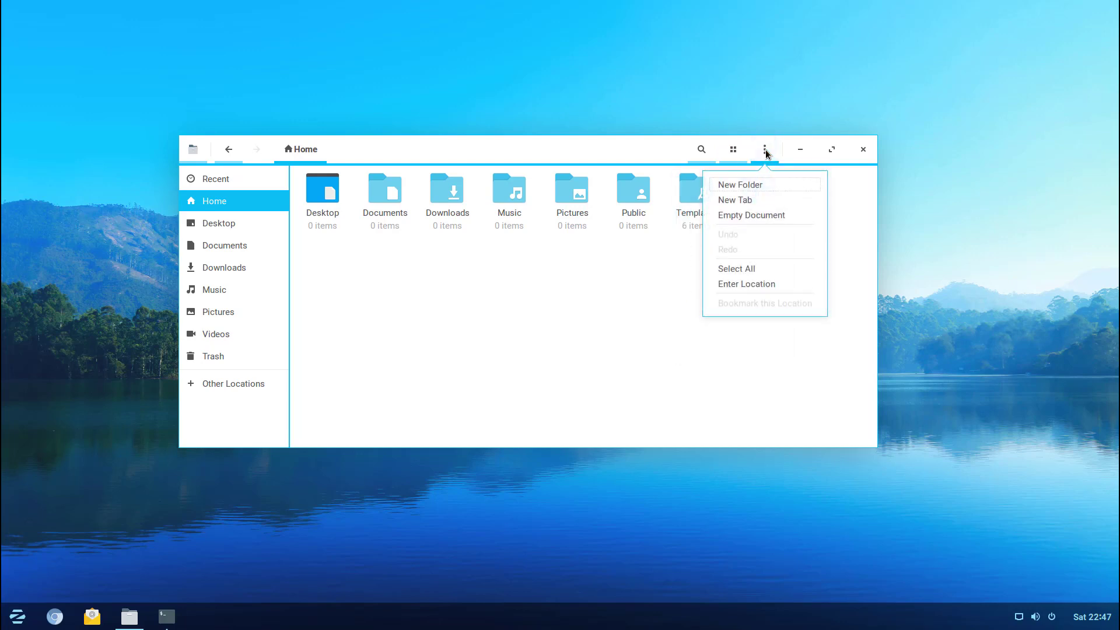
{"action": "left_click", "coordinate": [764, 149]}
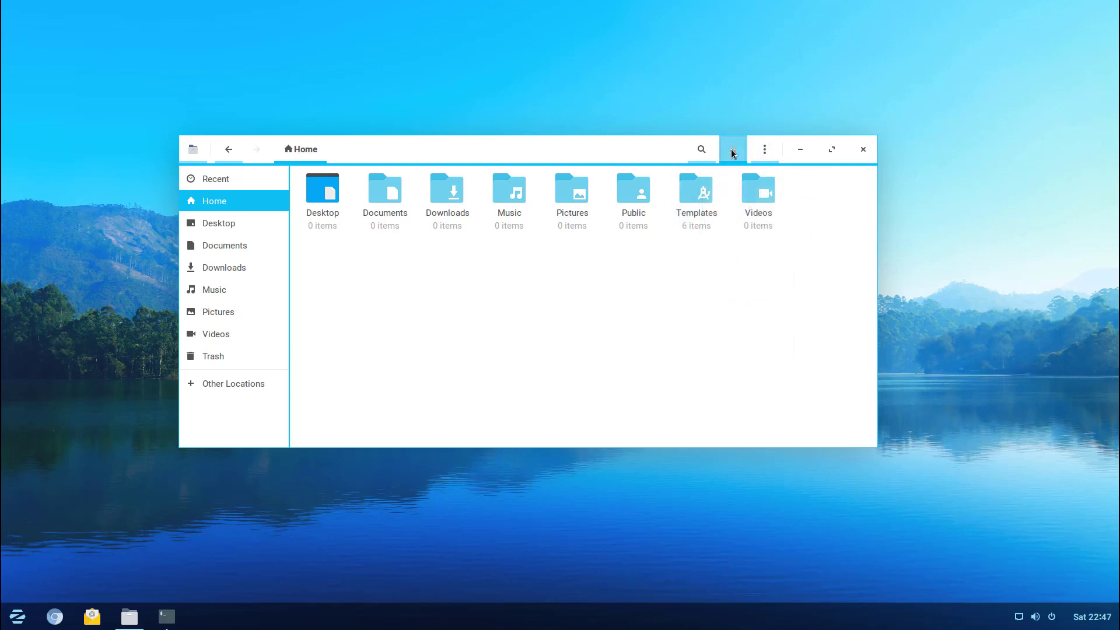
{"action": "left_click", "coordinate": [732, 149]}
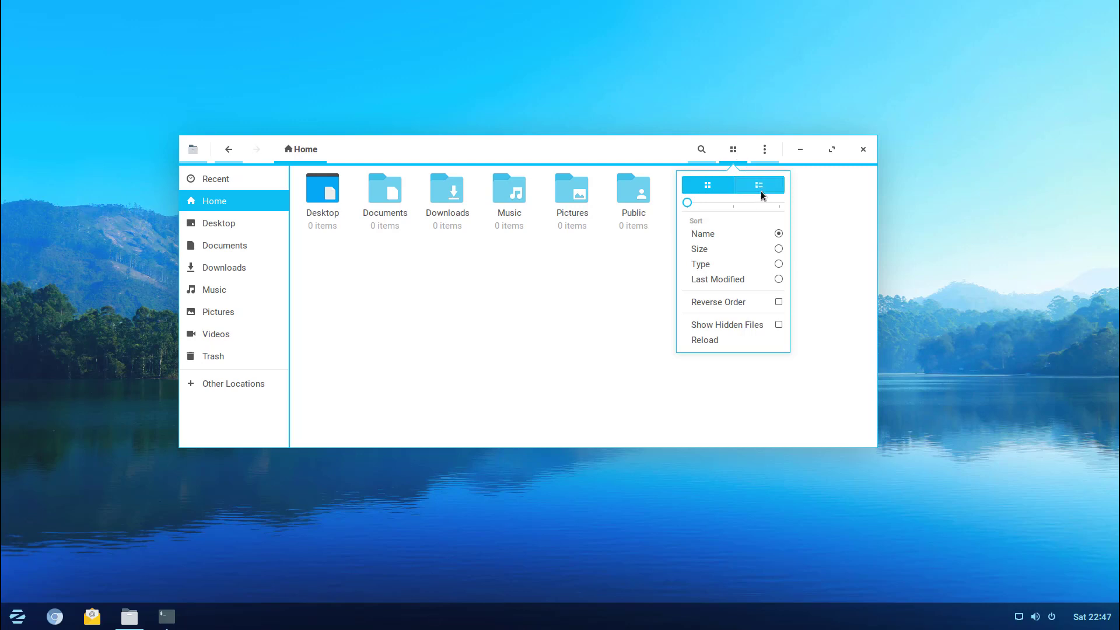
{"action": "left_click", "coordinate": [757, 185]}
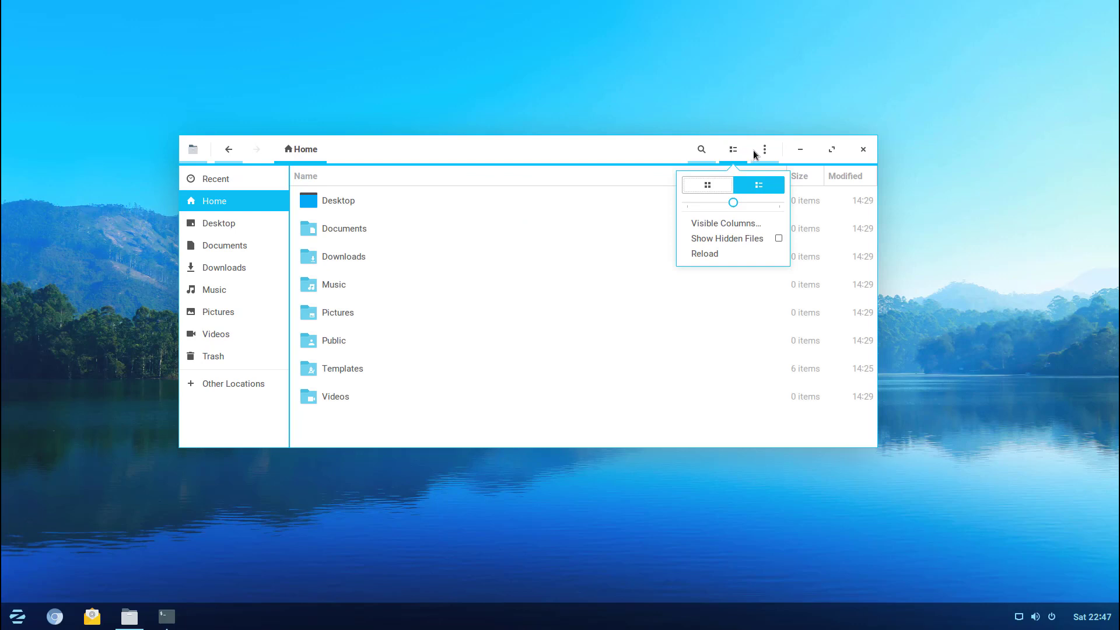
{"action": "left_click", "coordinate": [764, 148]}
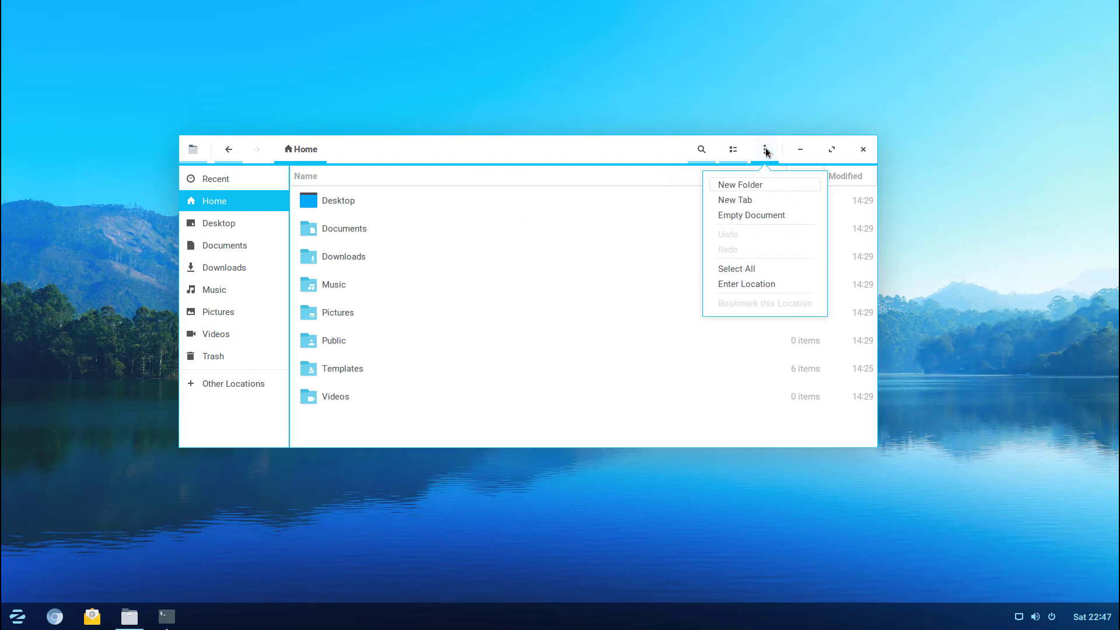
{"action": "mouse_move", "coordinate": [710, 150]}
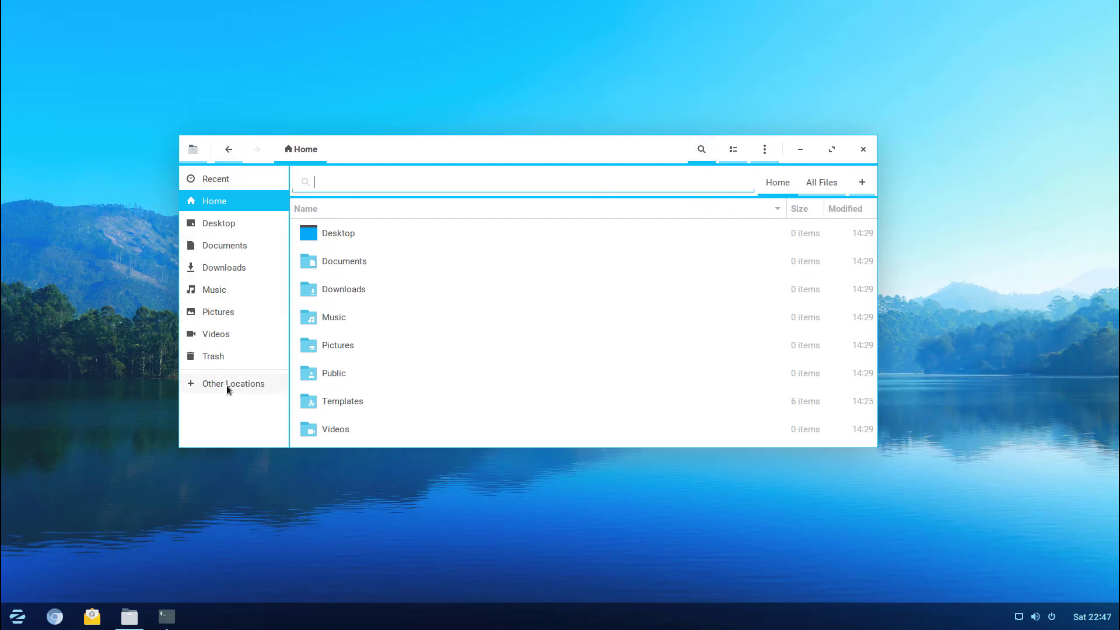
Browse Other Locations (Computer, Windows Network), then return to Home
{"action": "left_click", "coordinate": [233, 384]}
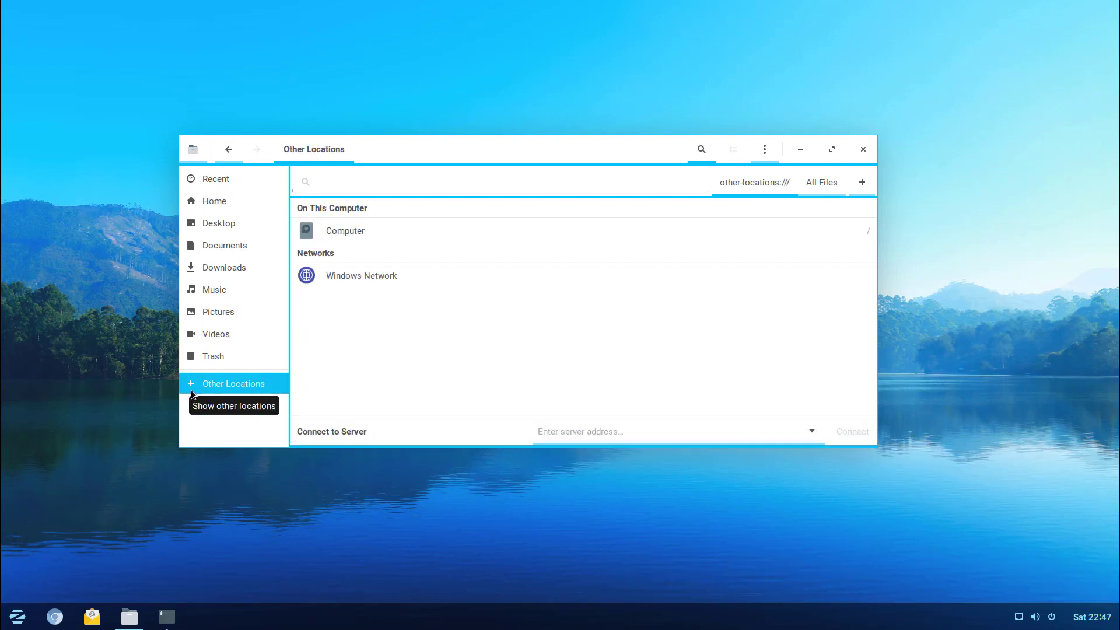
{"action": "mouse_move", "coordinate": [231, 410]}
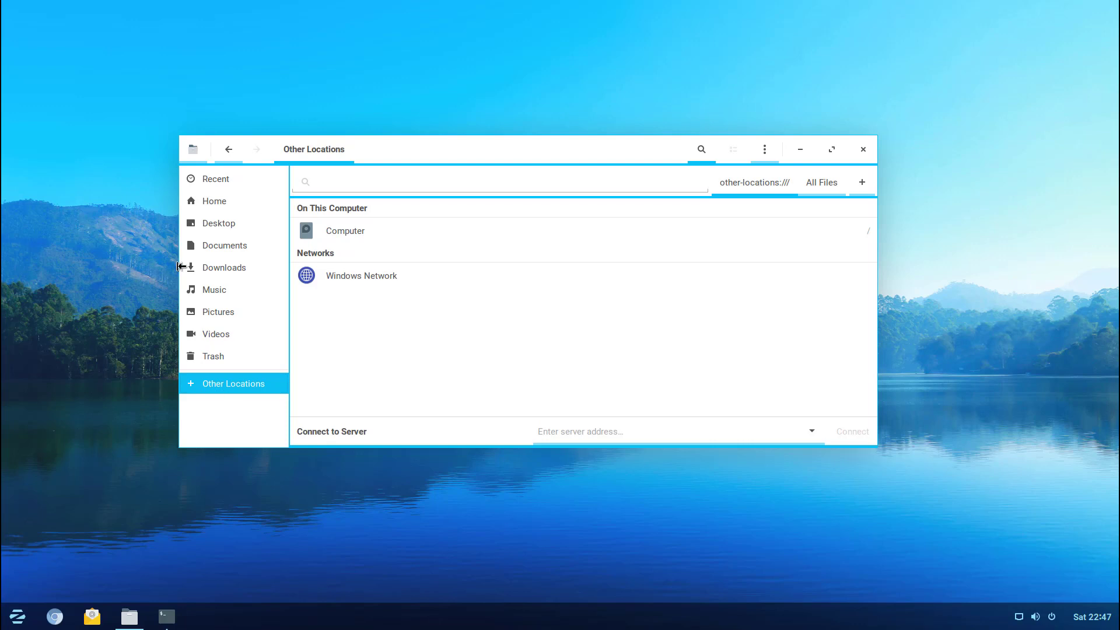
{"action": "left_click", "coordinate": [213, 200]}
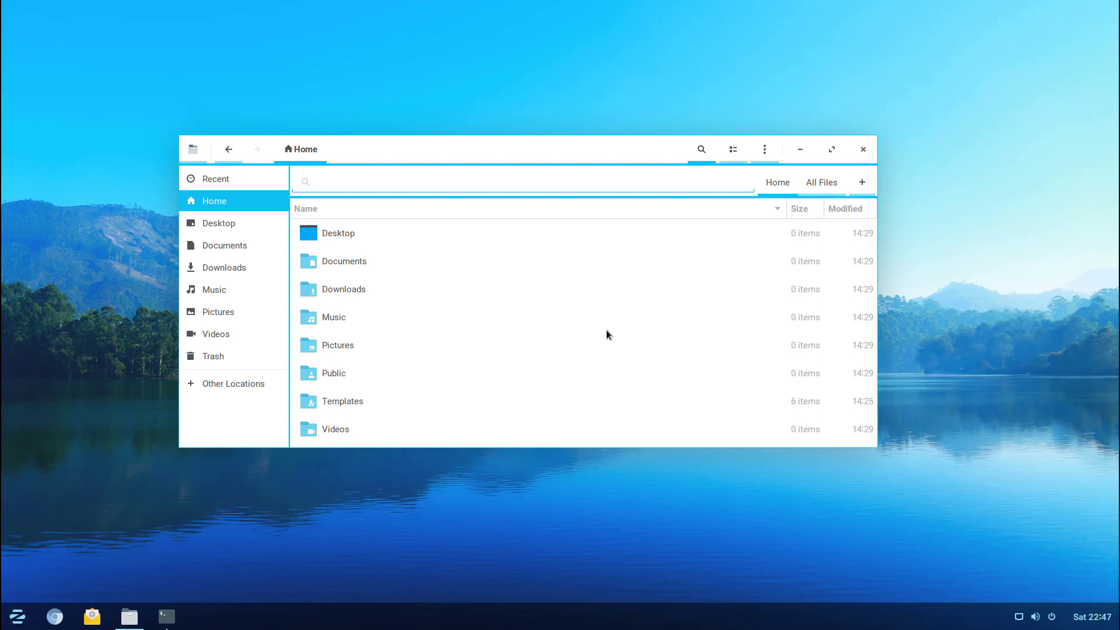
{"action": "left_click", "coordinate": [522, 181]}
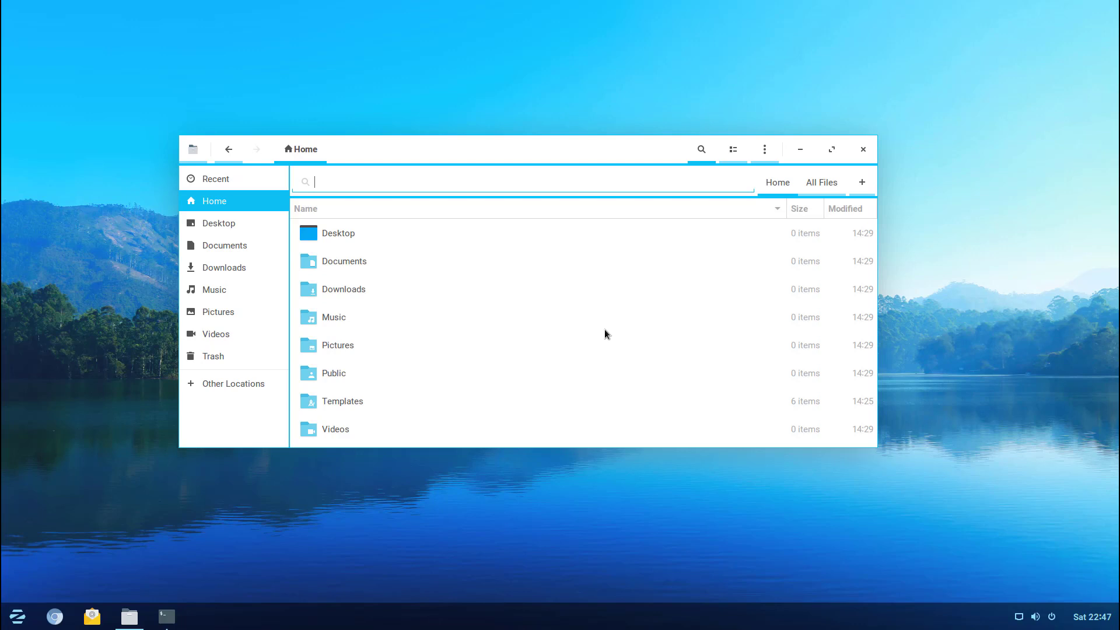
{"action": "mouse_move", "coordinate": [319, 220]}
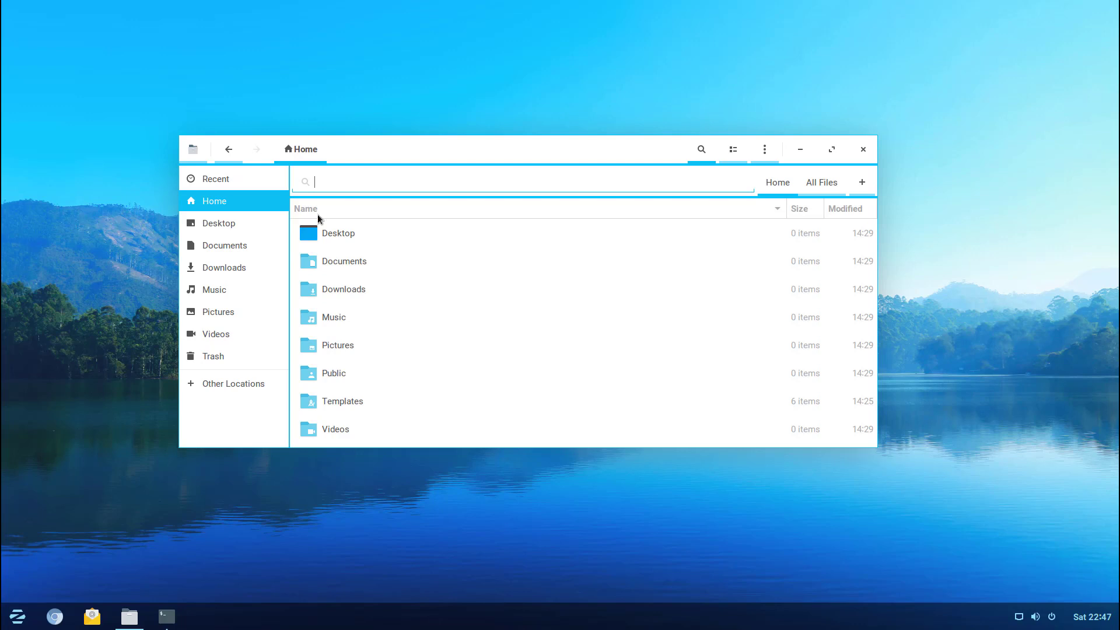
{"action": "mouse_move", "coordinate": [402, 159]}
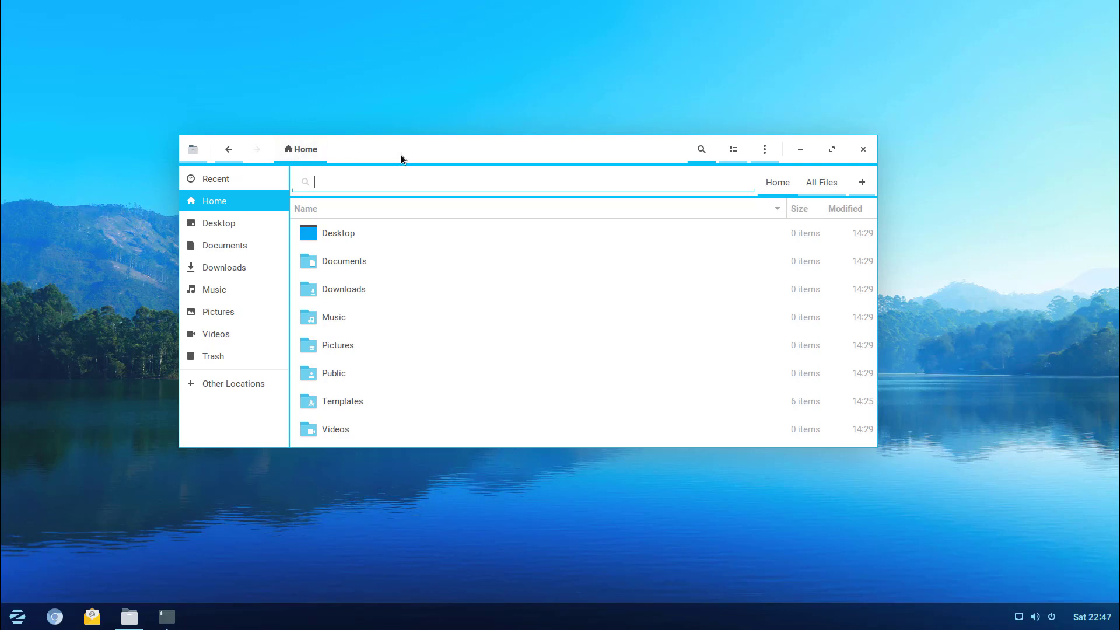
{"action": "mouse_move", "coordinate": [441, 162]}
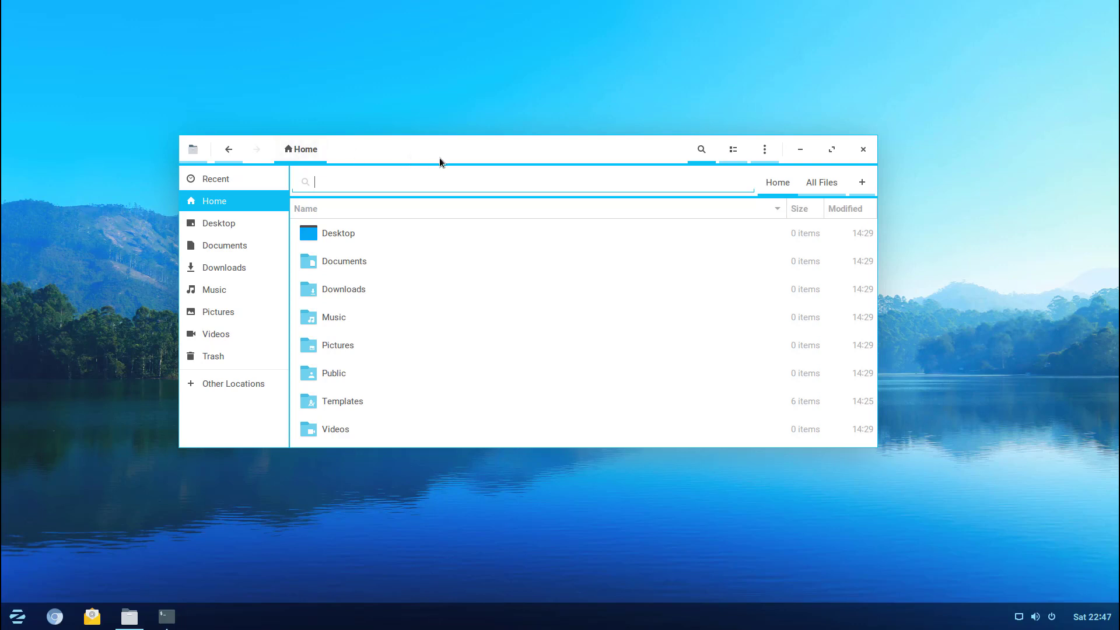
{"action": "mouse_move", "coordinate": [832, 150]}
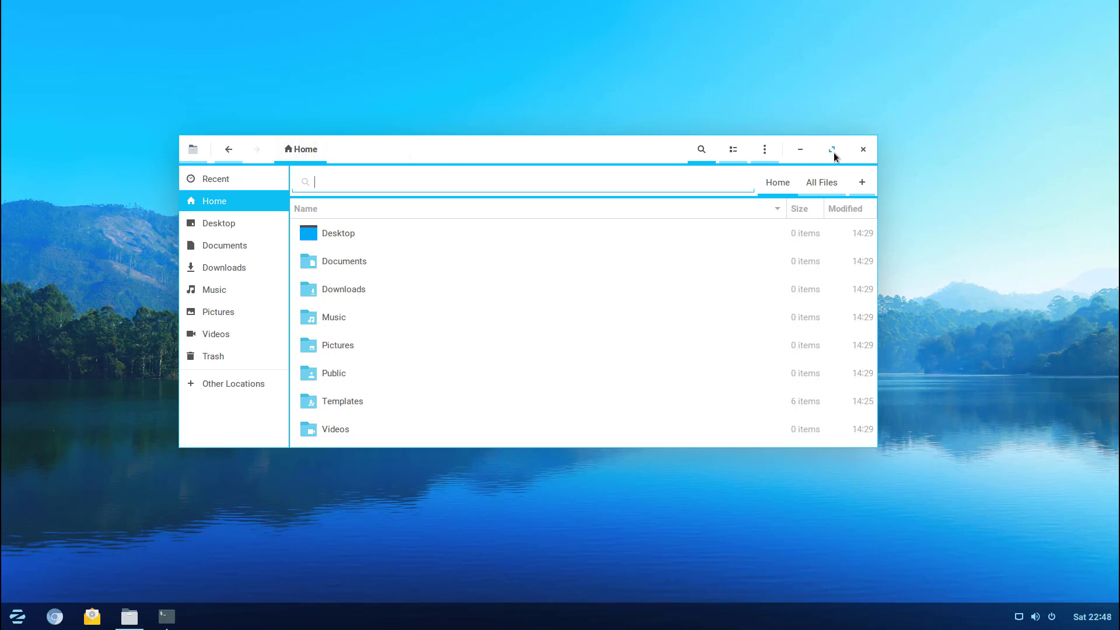
{"action": "mouse_move", "coordinate": [692, 48]}
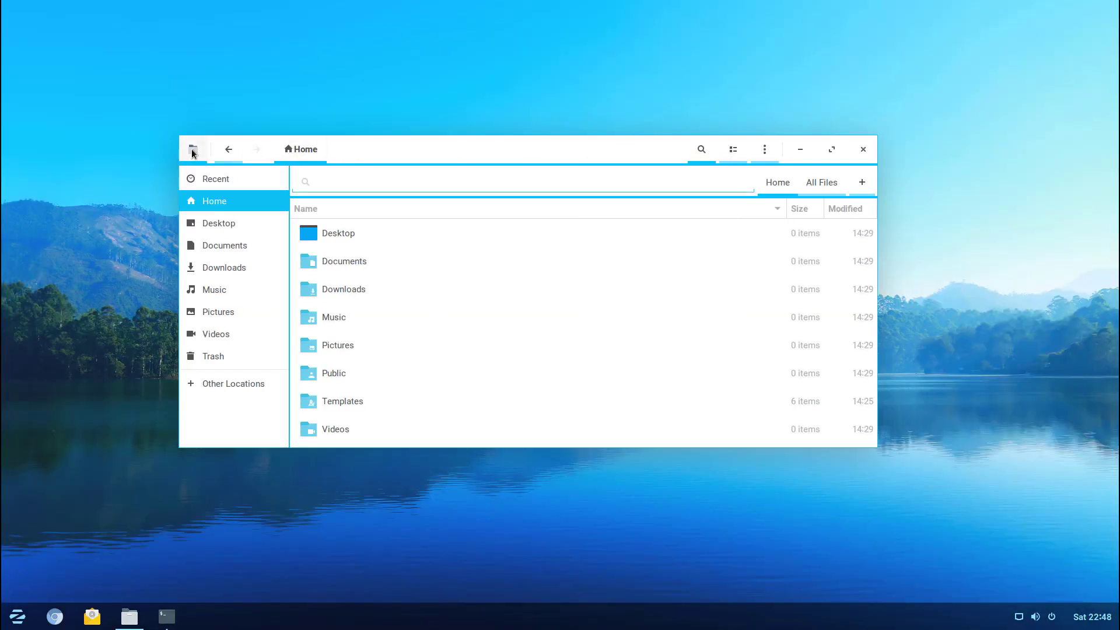
Open Files Preferences from the app menu, showing the Views tab
{"action": "left_click", "coordinate": [193, 149]}
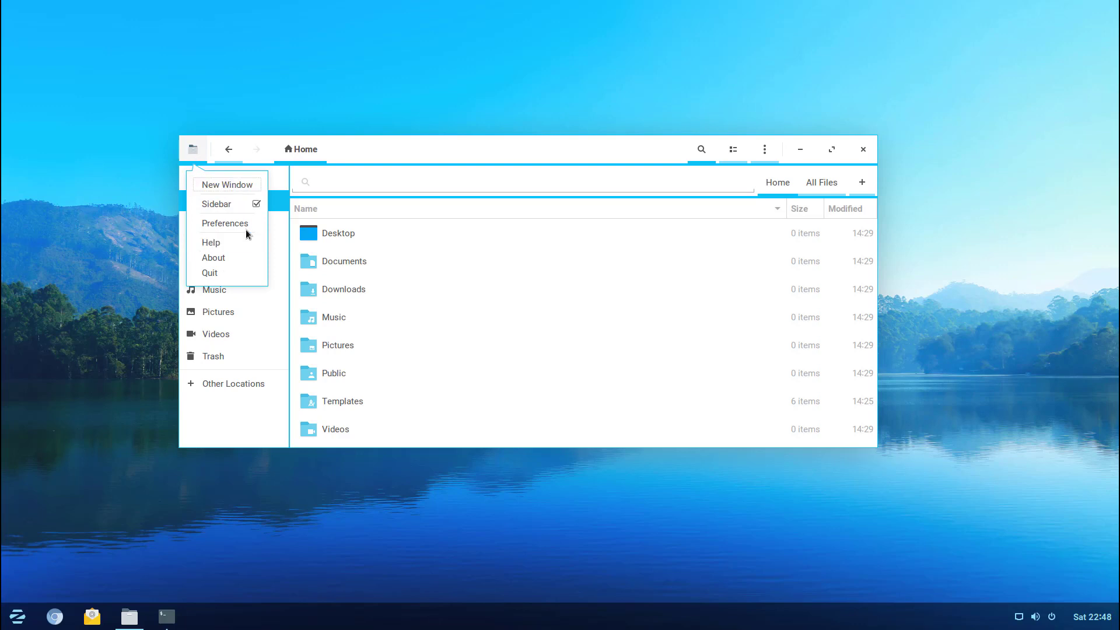
{"action": "left_click", "coordinate": [225, 223]}
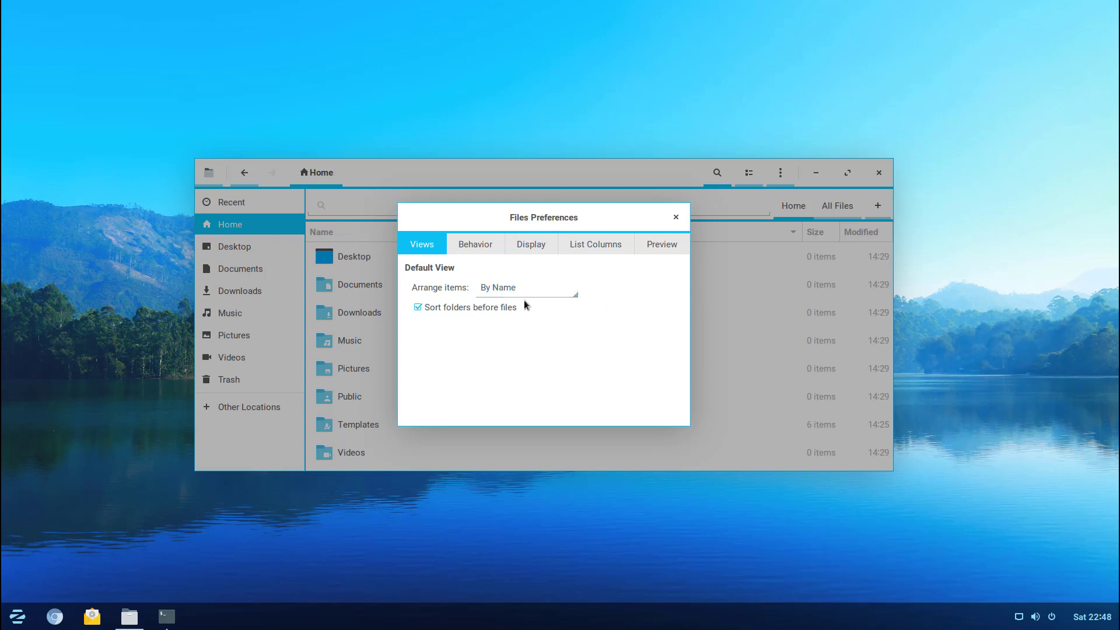
{"action": "mouse_move", "coordinate": [498, 330]}
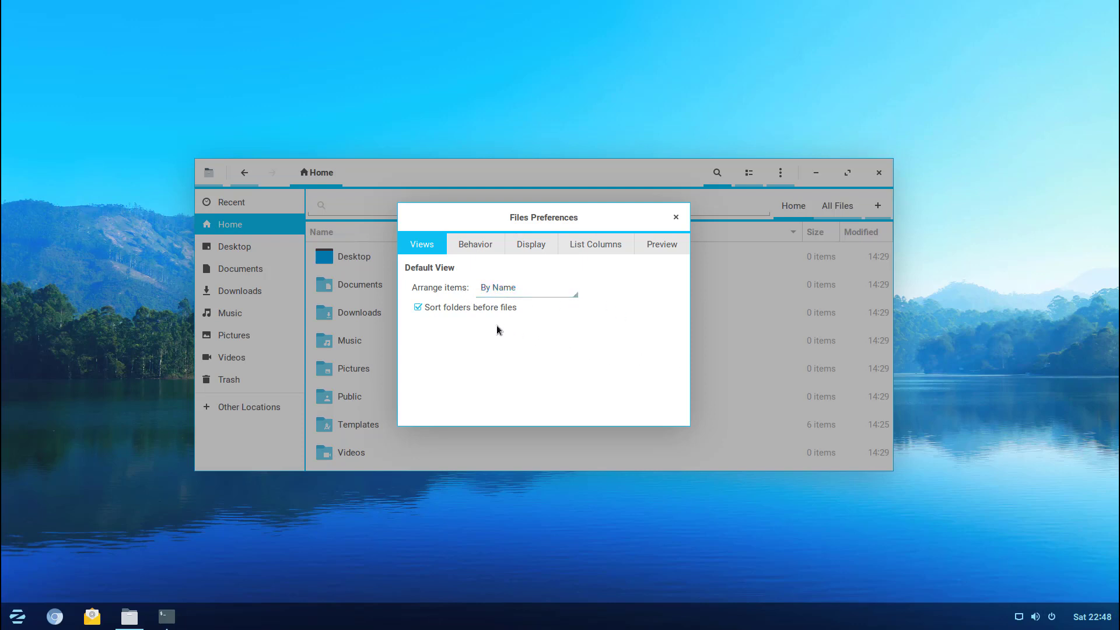
Show the Behavior tab: double-click opens, executables ask, trash confirmation enabled
{"action": "left_click", "coordinate": [474, 244]}
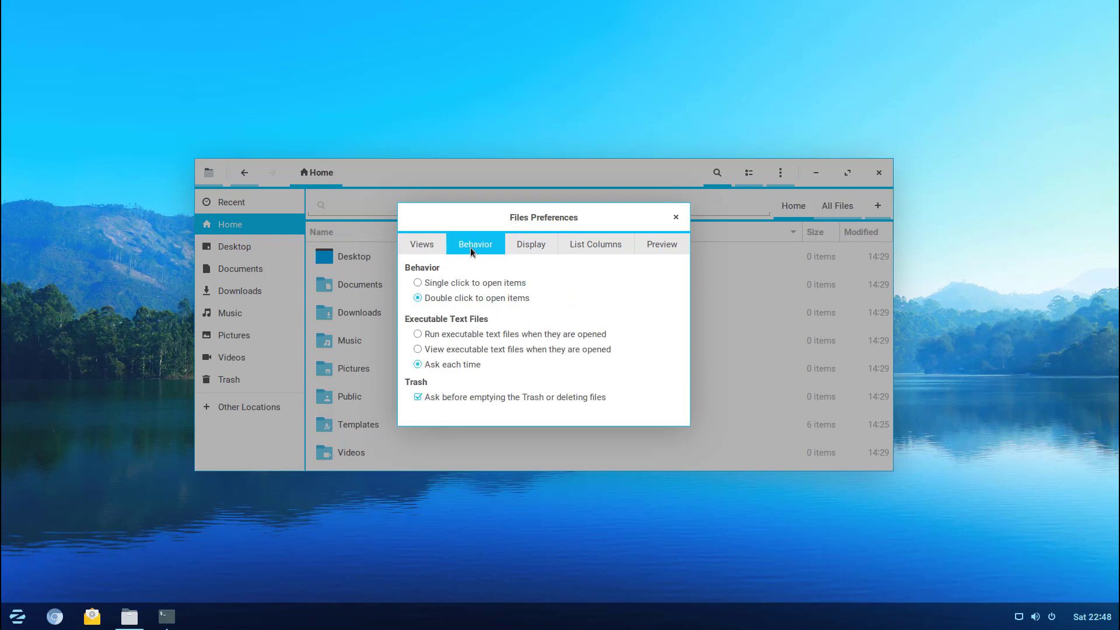
{"action": "mouse_move", "coordinate": [448, 290]}
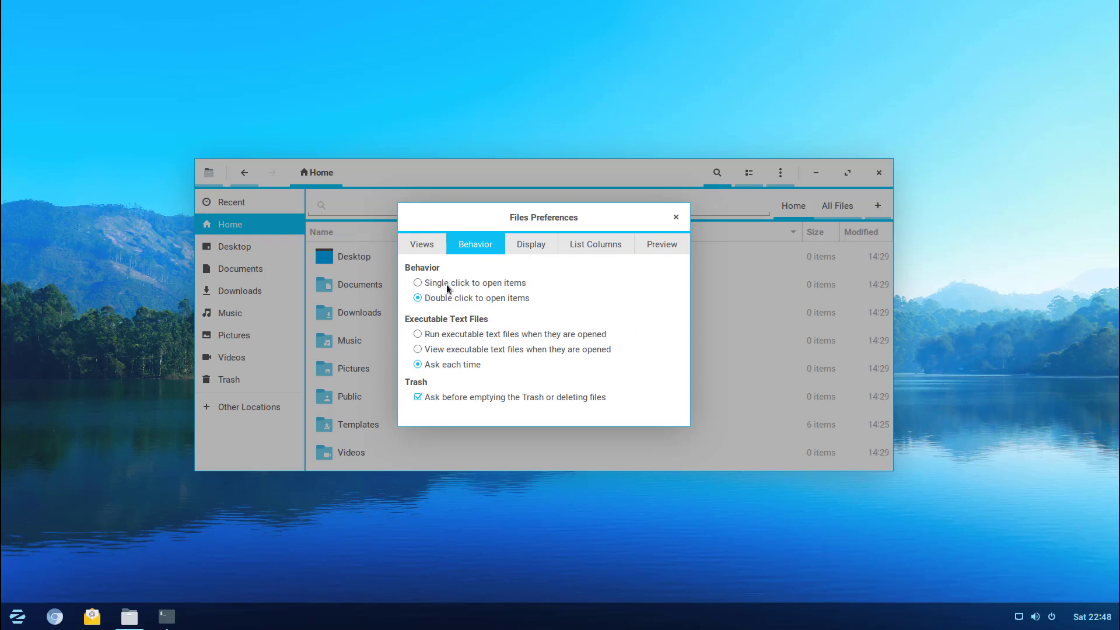
{"action": "mouse_move", "coordinate": [475, 339]}
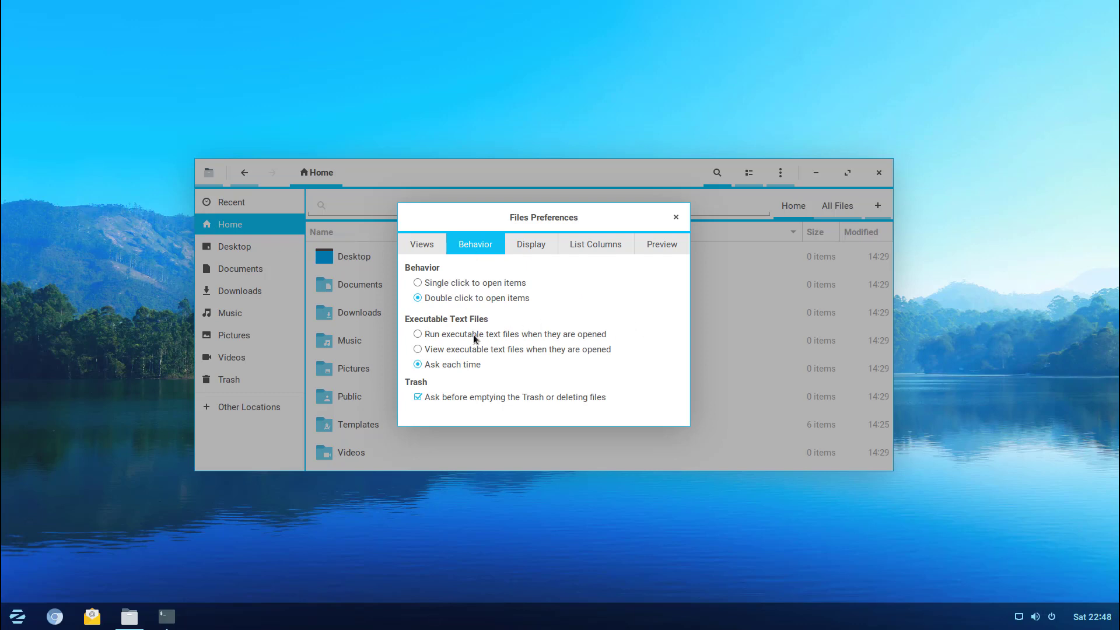
{"action": "mouse_move", "coordinate": [624, 357]}
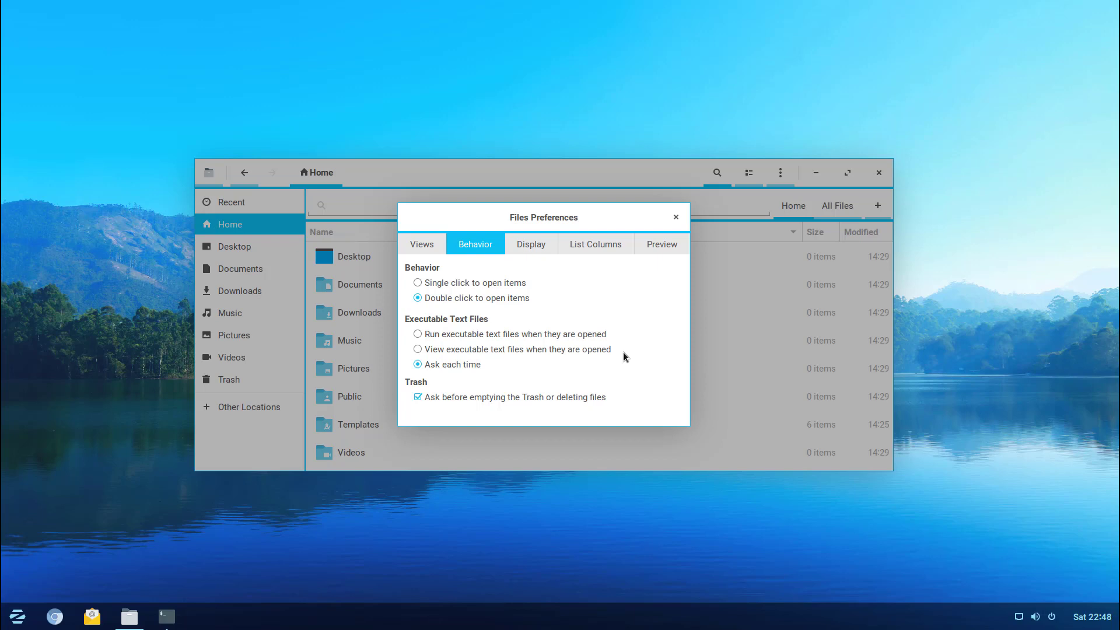
{"action": "mouse_move", "coordinate": [484, 327]}
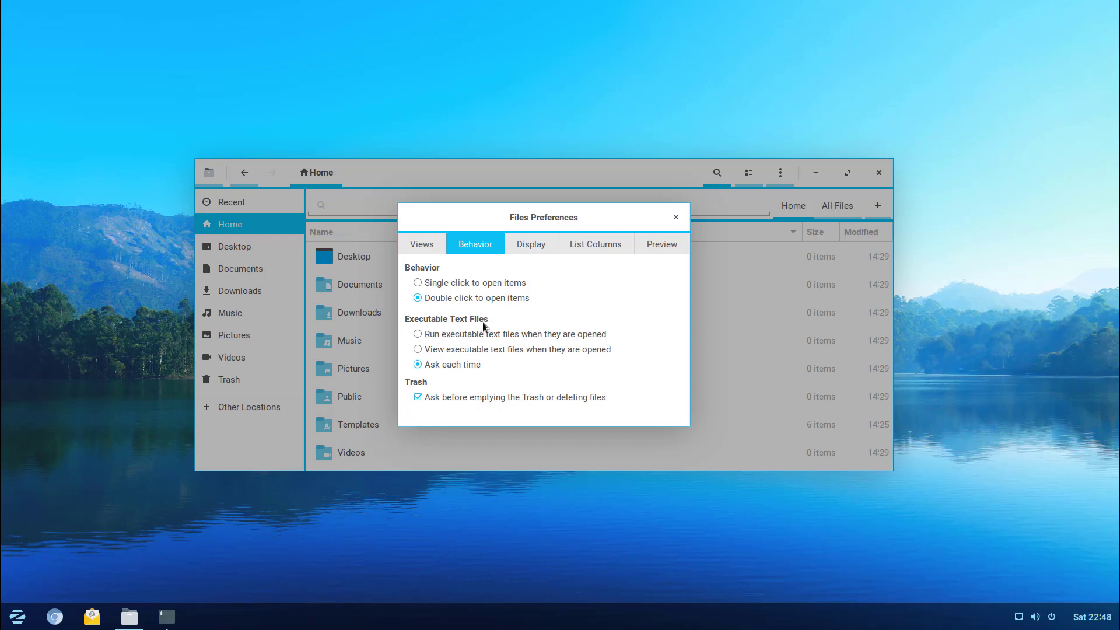
{"action": "mouse_move", "coordinate": [572, 322]}
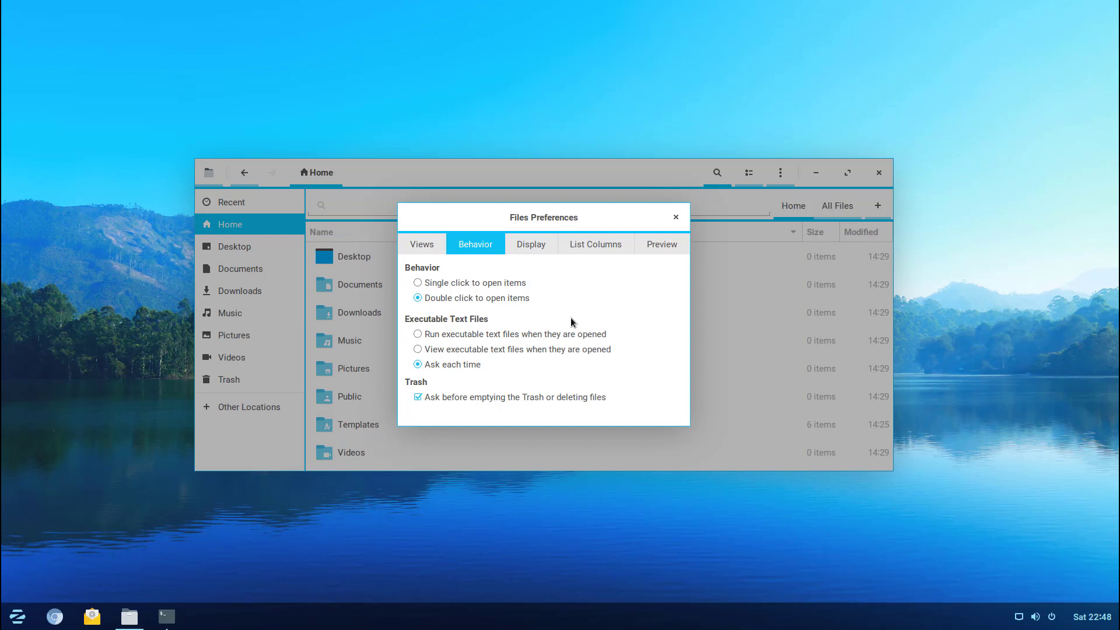
{"action": "mouse_move", "coordinate": [471, 364]}
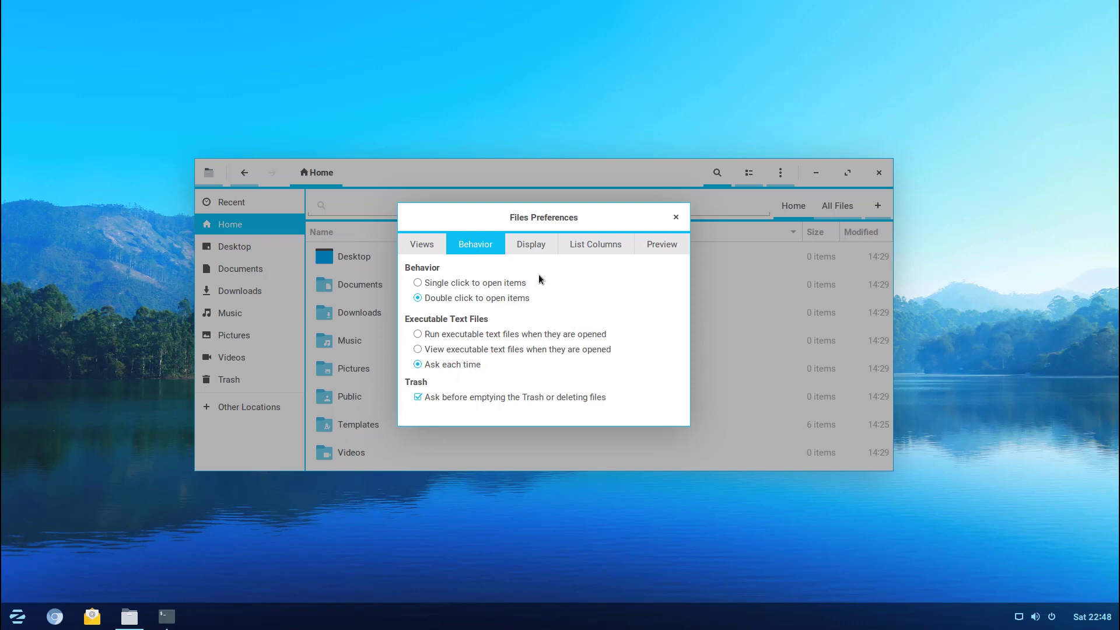
Browse the Display, List Columns and Preview tabs, then close Preferences
{"action": "left_click", "coordinate": [531, 244]}
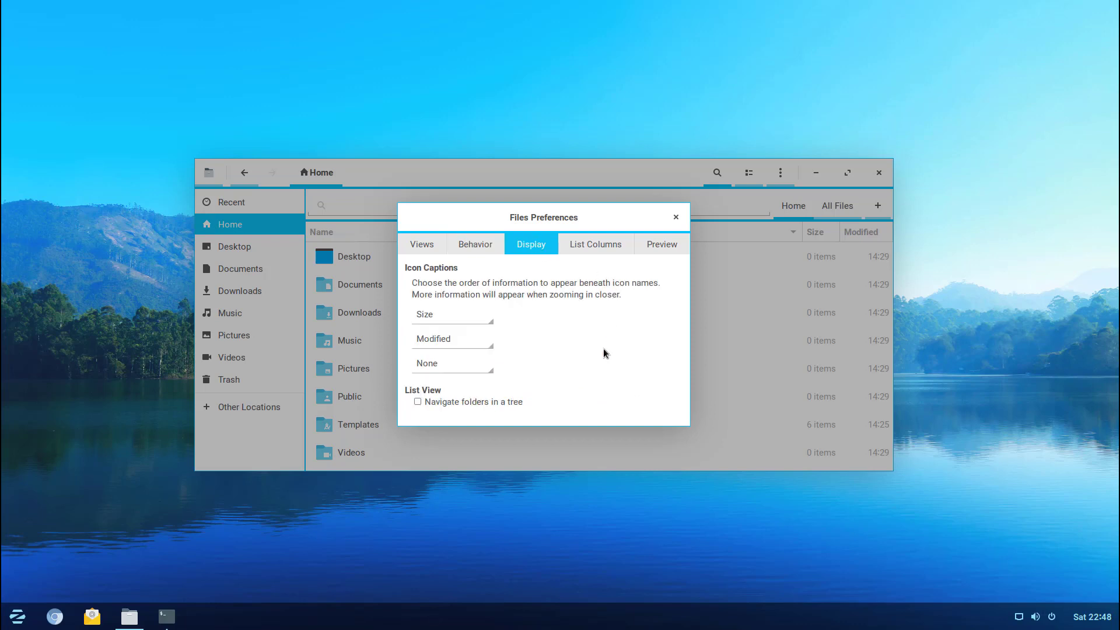
{"action": "left_click", "coordinate": [595, 244]}
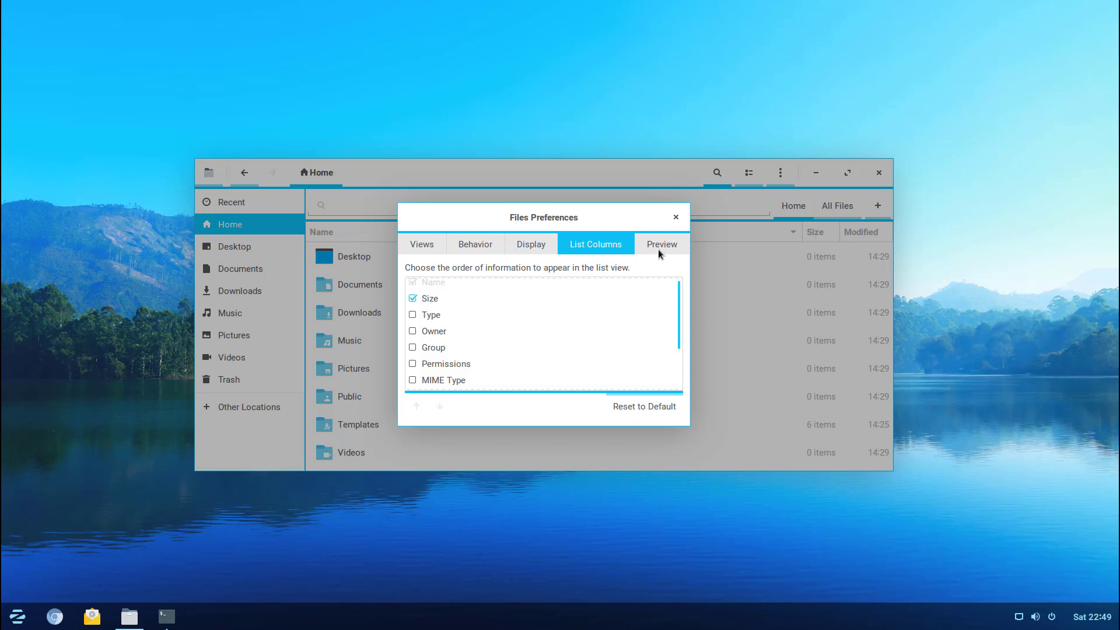
{"action": "left_click", "coordinate": [661, 244]}
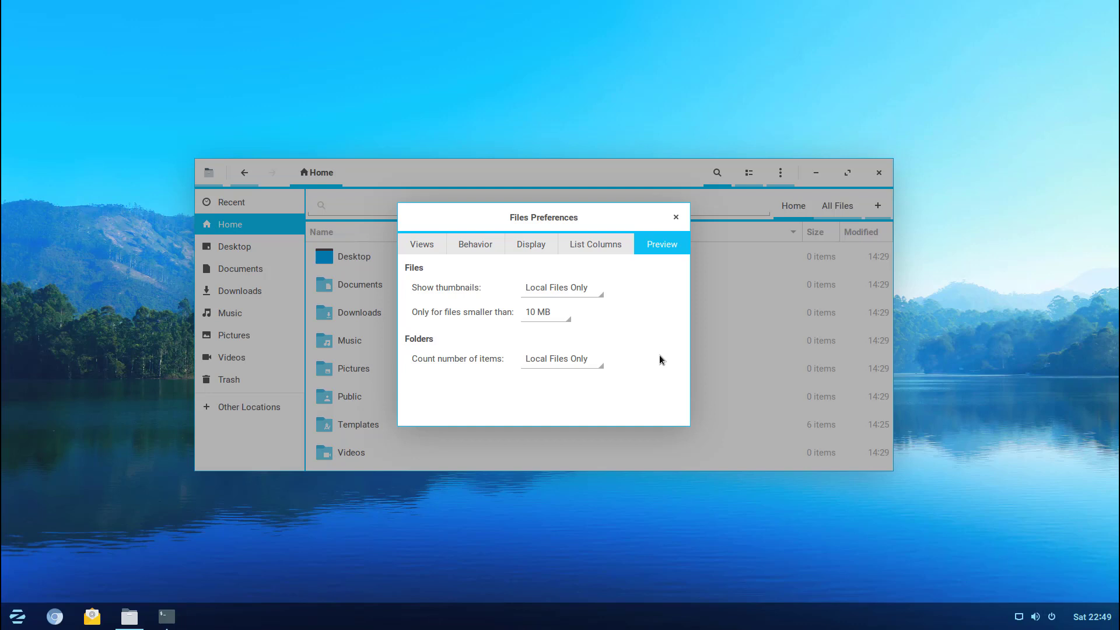
{"action": "left_click", "coordinate": [675, 217]}
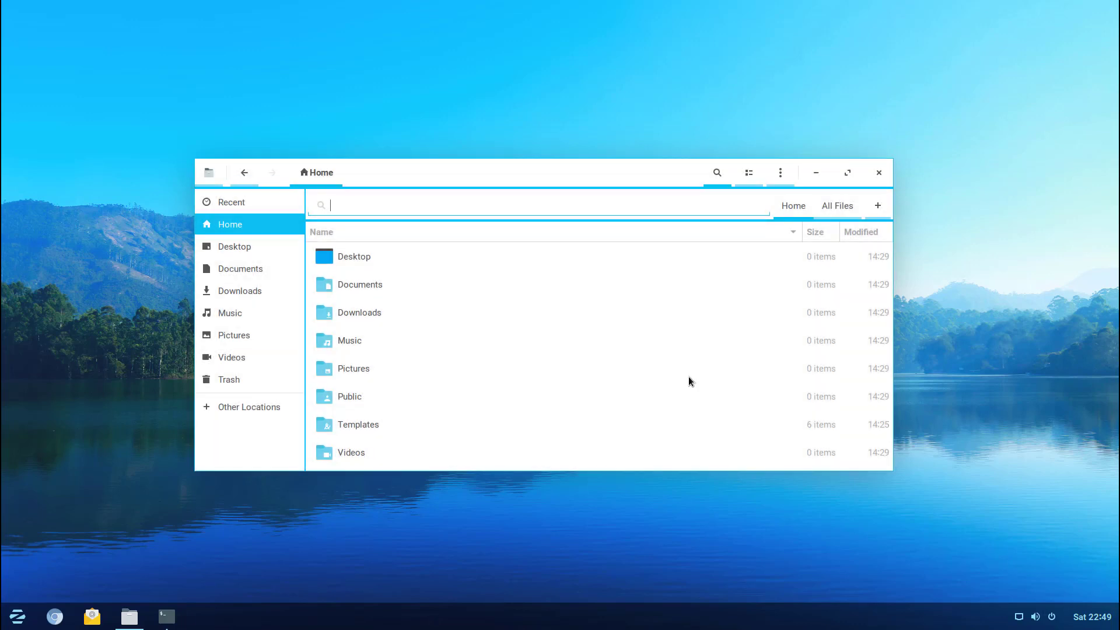